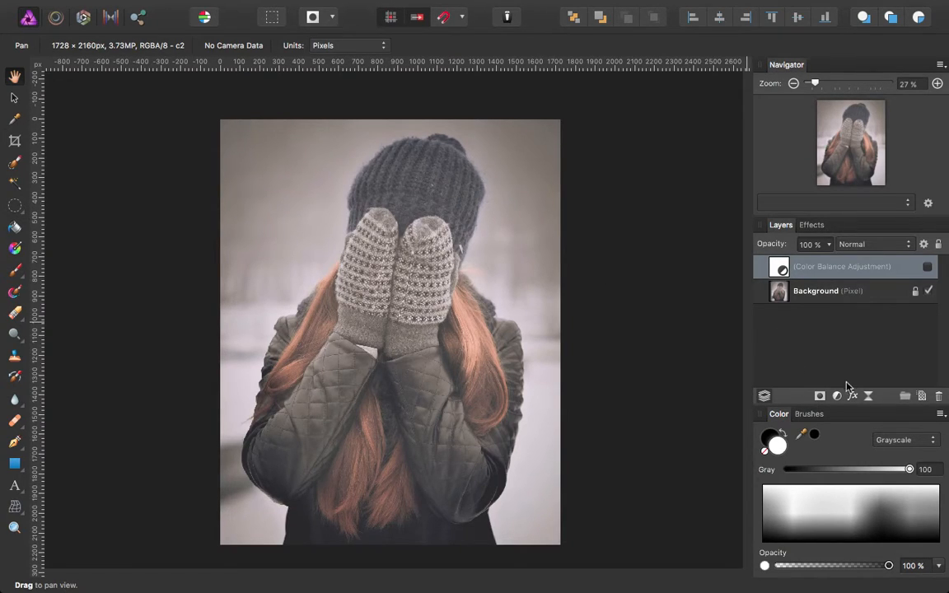
pyautogui.moveTo(837, 396)
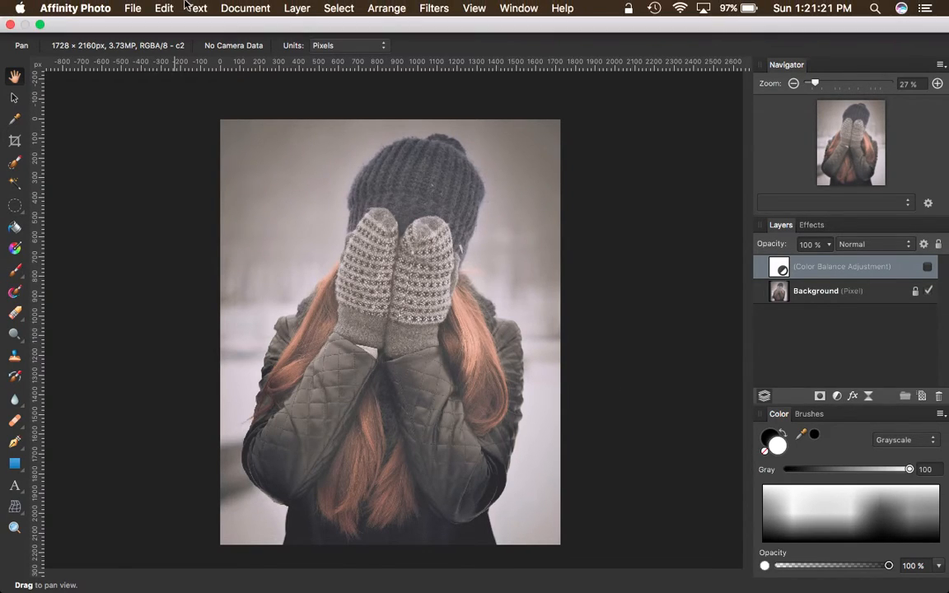
# - Add a Brightness / Contrast adjustment layer from the Layer menu above the background portrait
pyautogui.click(297, 6)
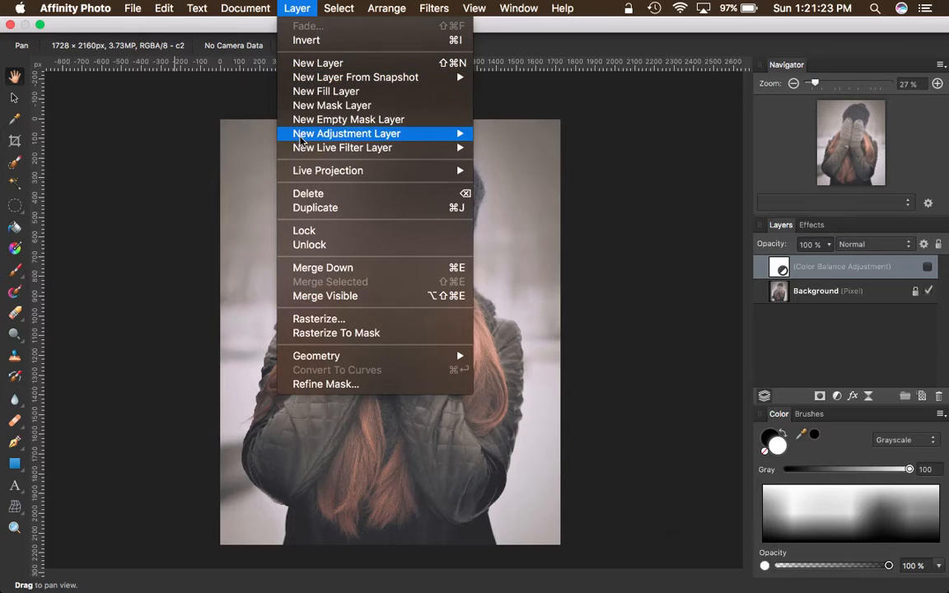
pyautogui.moveTo(333, 106)
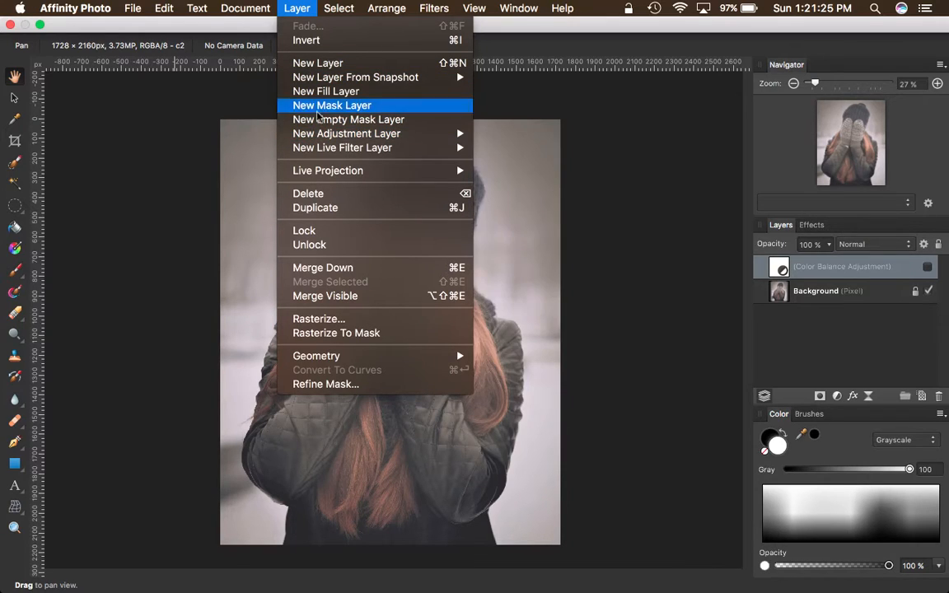
pyautogui.moveTo(346, 133)
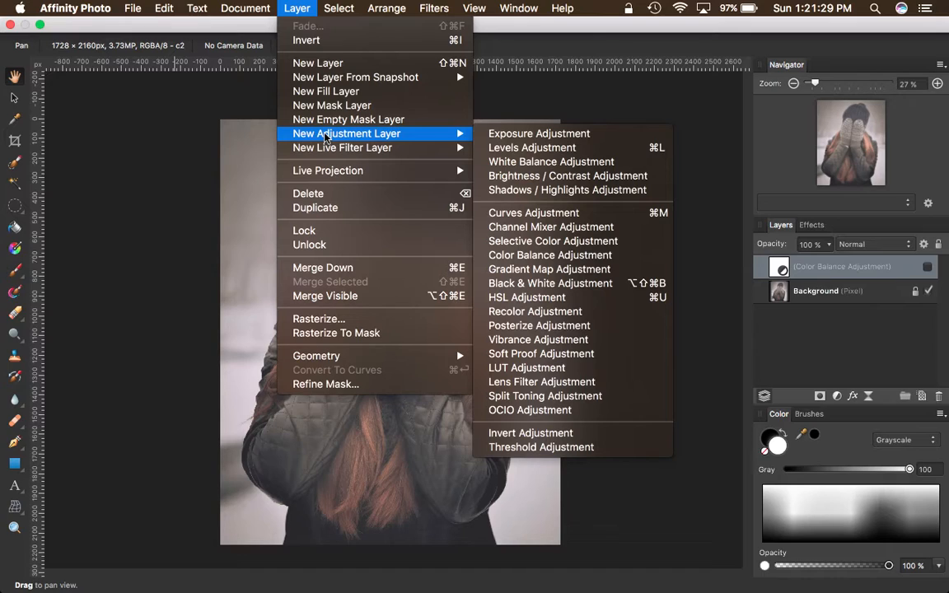
pyautogui.moveTo(832, 336)
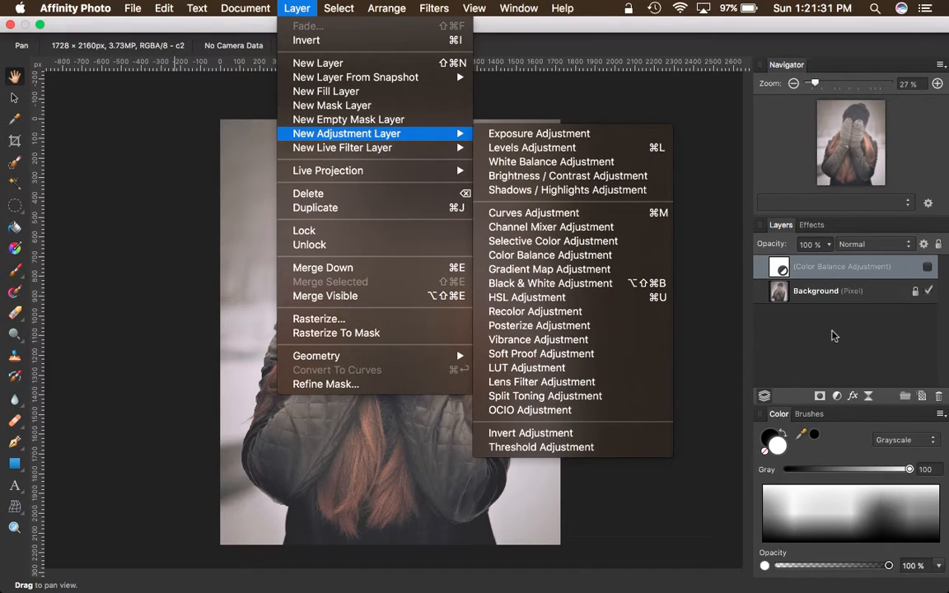
pyautogui.moveTo(551, 254)
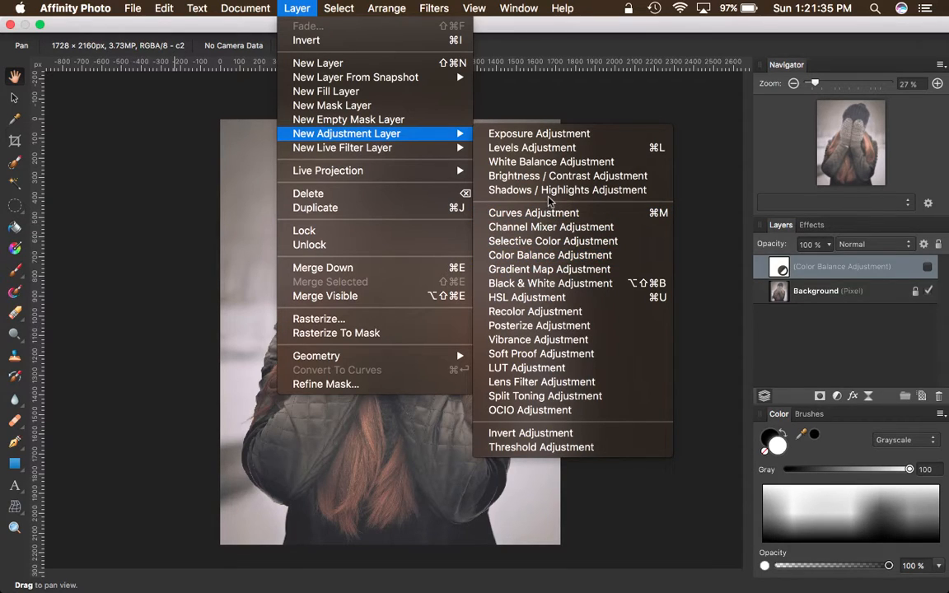
pyautogui.moveTo(544, 174)
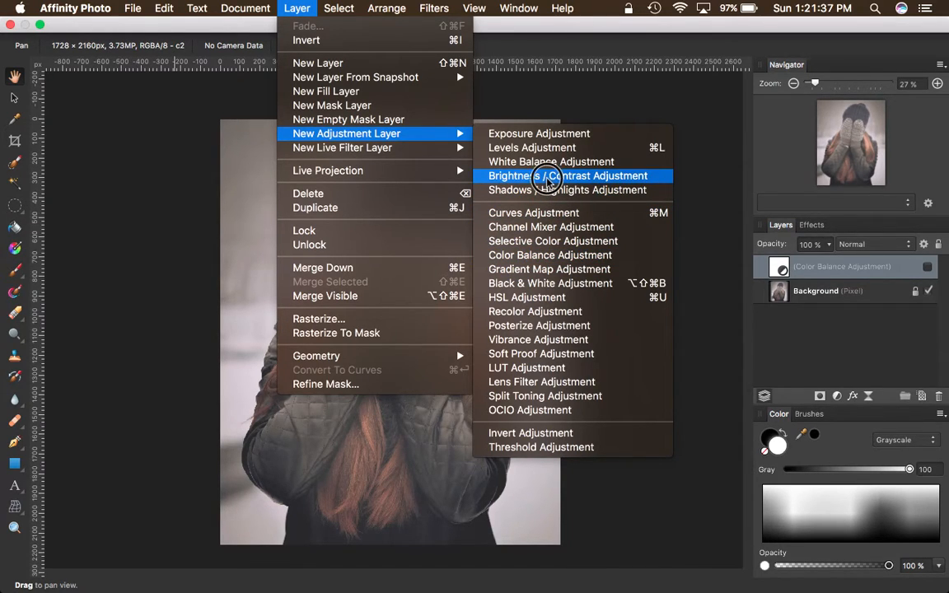
pyautogui.click(567, 174)
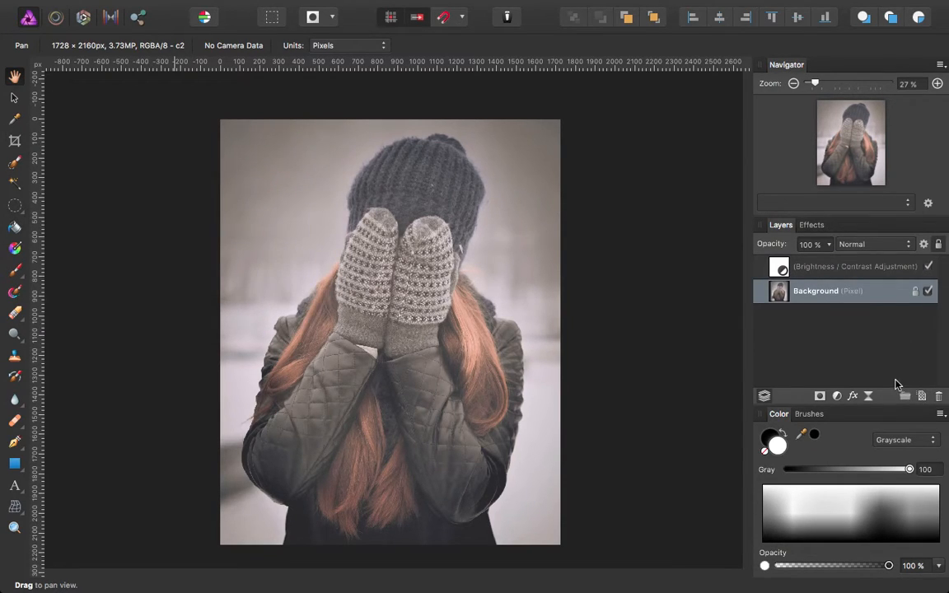
# - Select the Brightness / Contrast layer and open its settings, both still at 0%
pyautogui.click(851, 267)
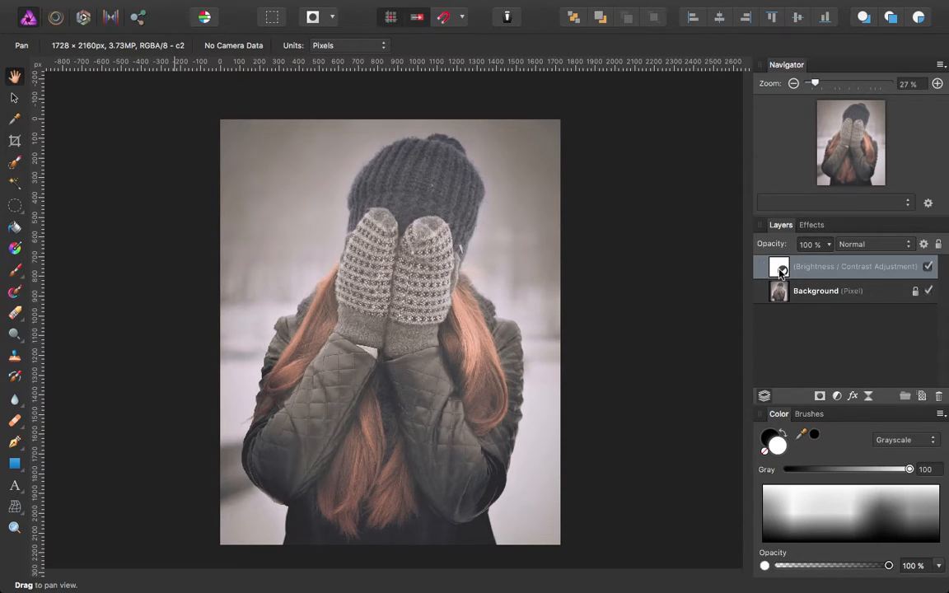
pyautogui.doubleClick(778, 267)
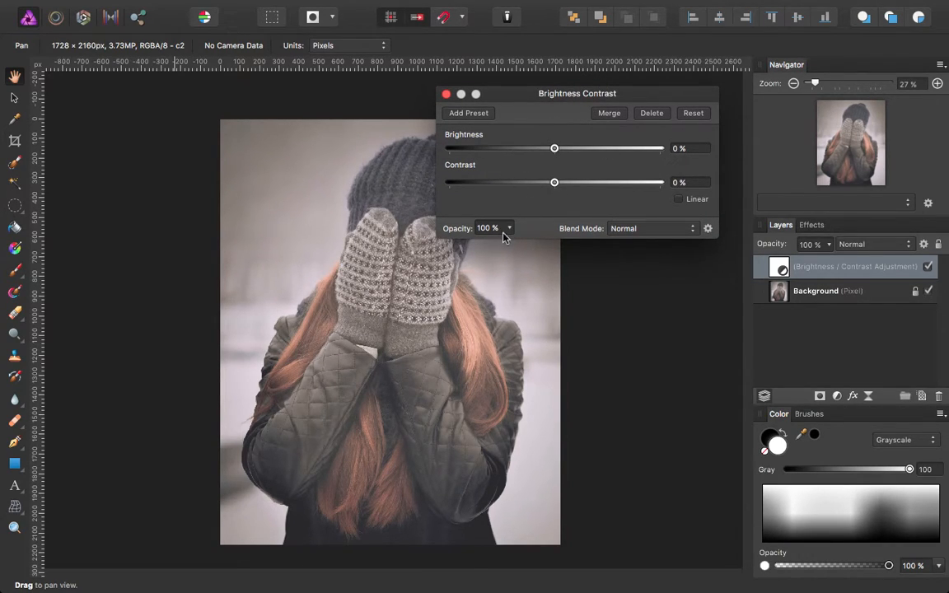
pyautogui.click(507, 227)
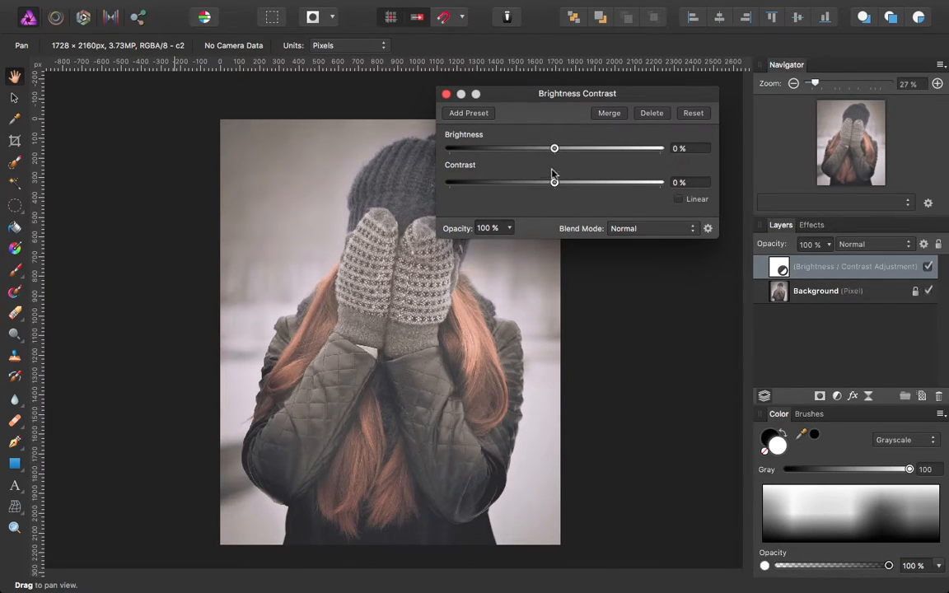
pyautogui.moveTo(556, 149)
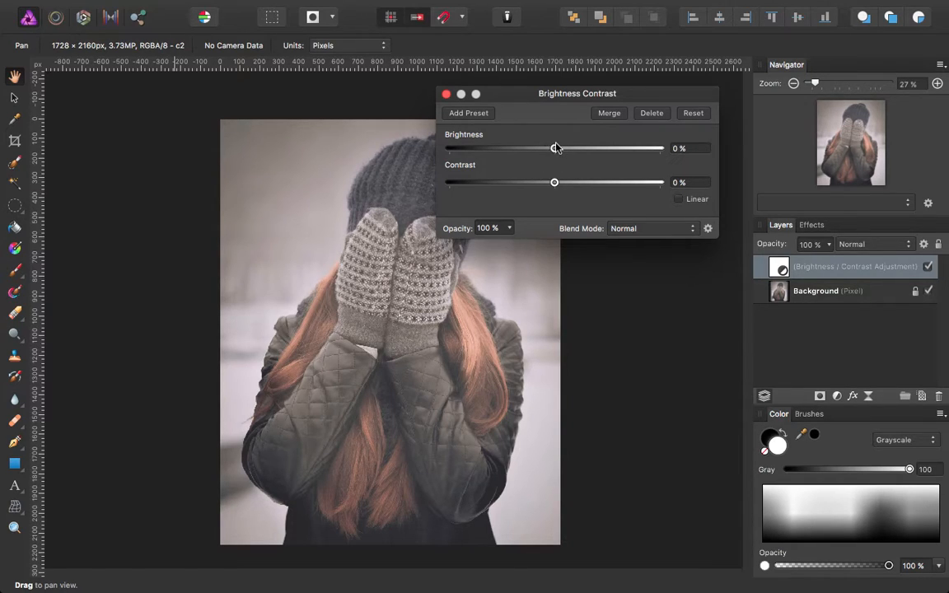
# - Move the dialog aside, set Contrast to 73% and Brightness to 4%, then close it
pyautogui.moveTo(576, 92); pyautogui.dragTo(217, 96)
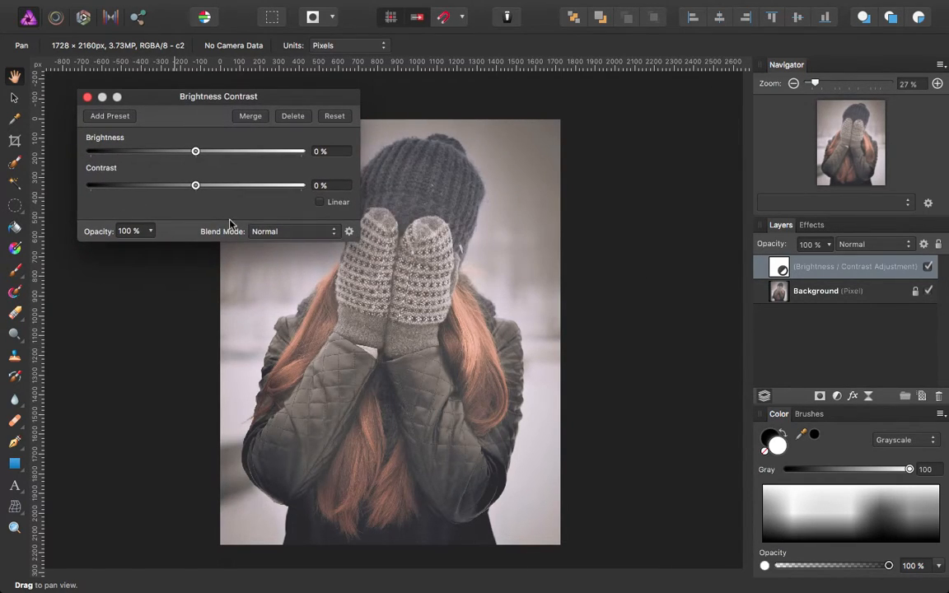
pyautogui.moveTo(195, 152); pyautogui.dragTo(191, 155)
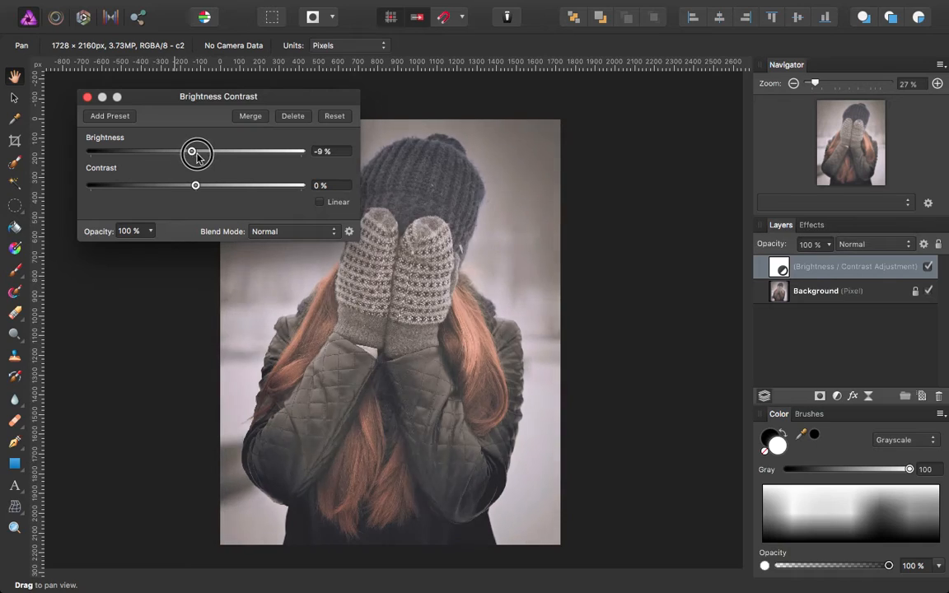
pyautogui.moveTo(194, 185); pyautogui.dragTo(222, 184)
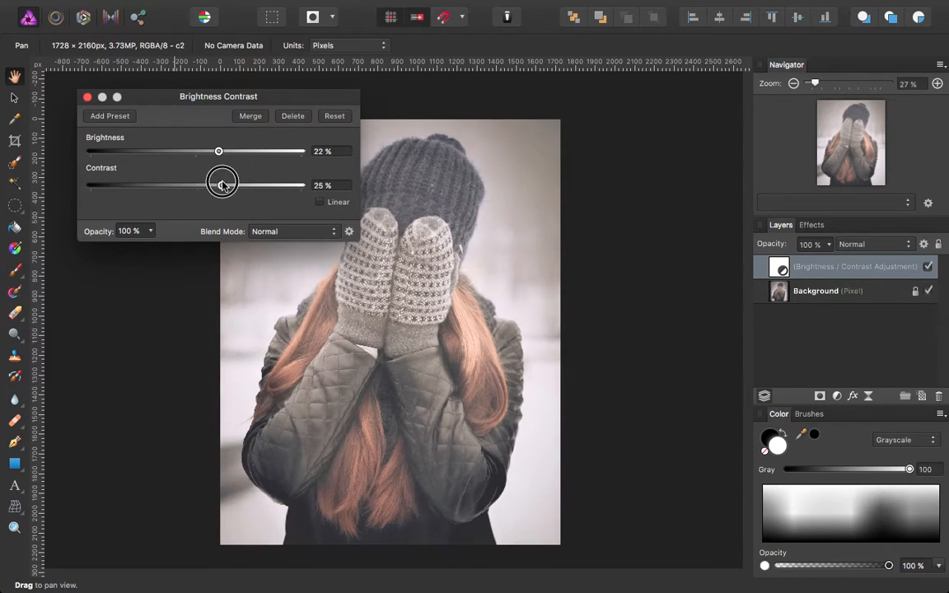
pyautogui.moveTo(221, 185); pyautogui.dragTo(267, 185)
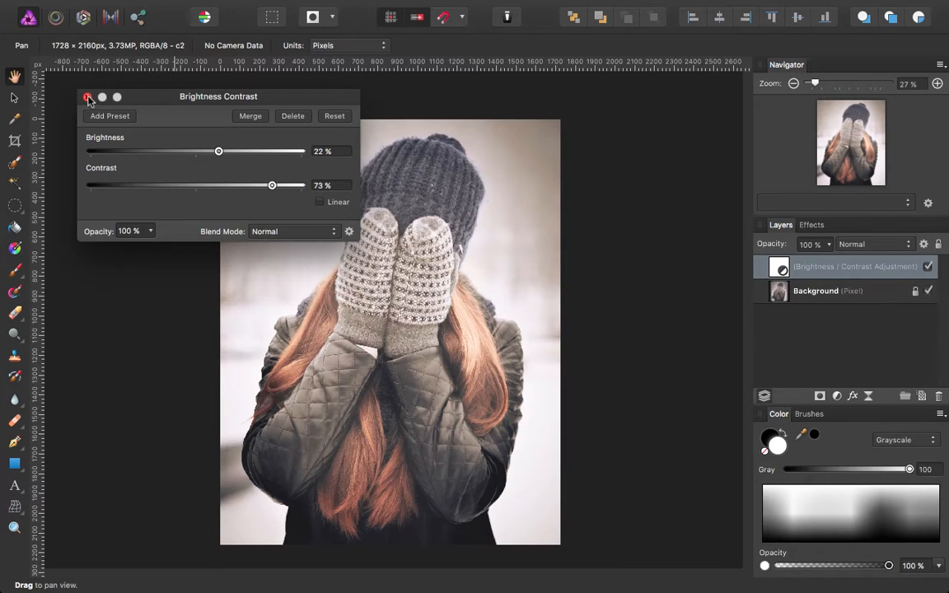
pyautogui.moveTo(217, 152); pyautogui.dragTo(206, 152)
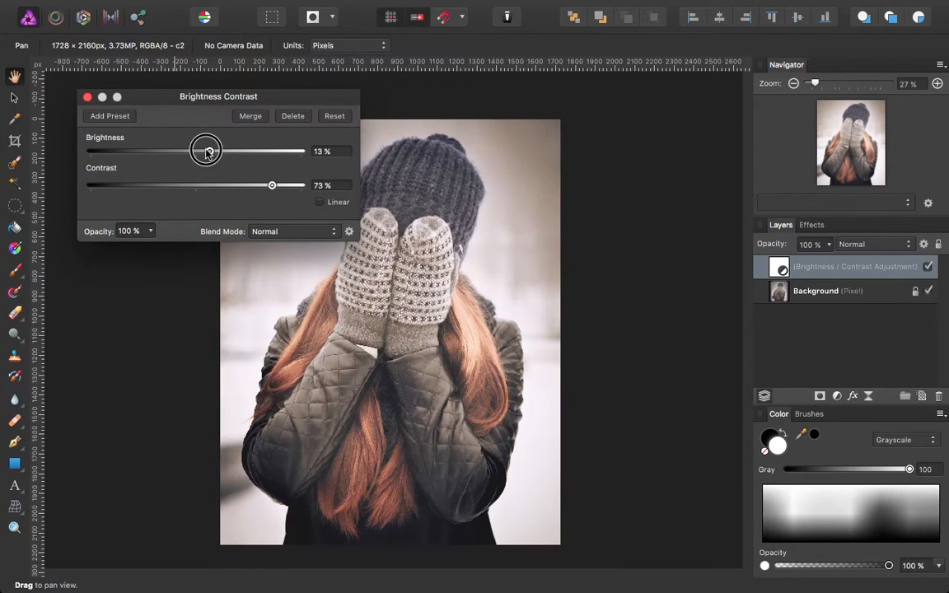
pyautogui.moveTo(206, 152); pyautogui.dragTo(200, 151)
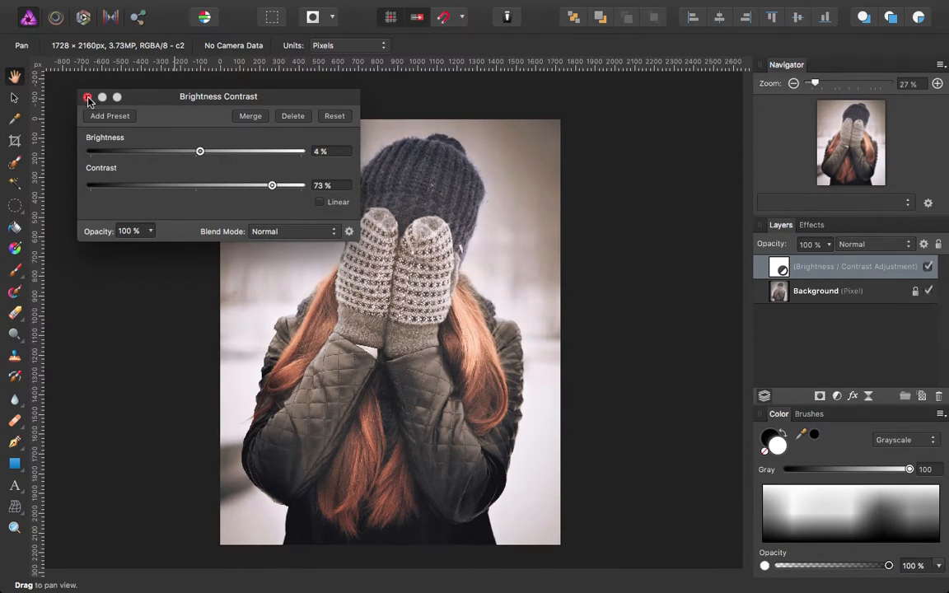
pyautogui.click(82, 99)
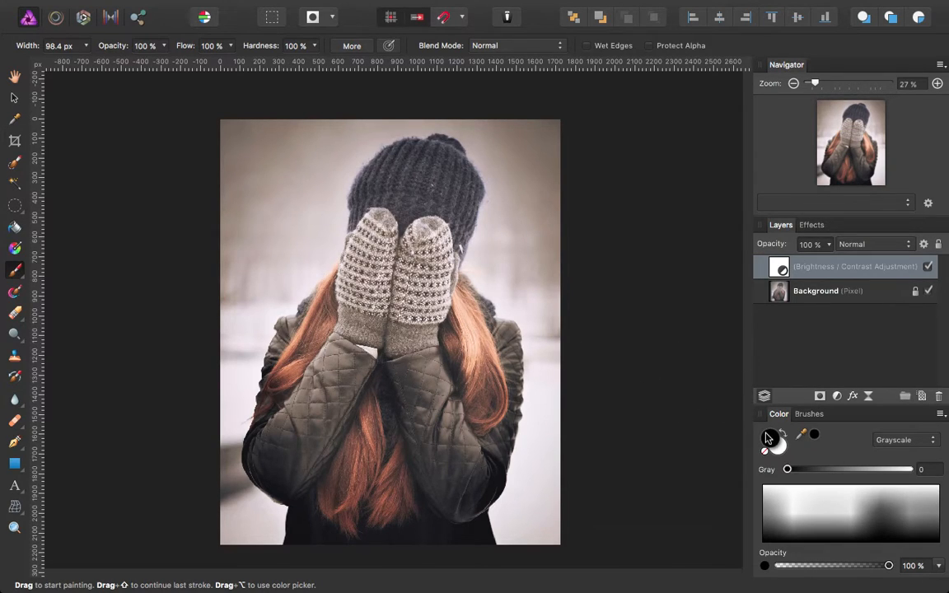
# - Paint black on the adjustment mask over the mittens and down the portrait's left side
pyautogui.moveTo(247, 379); pyautogui.dragTo(300, 320)
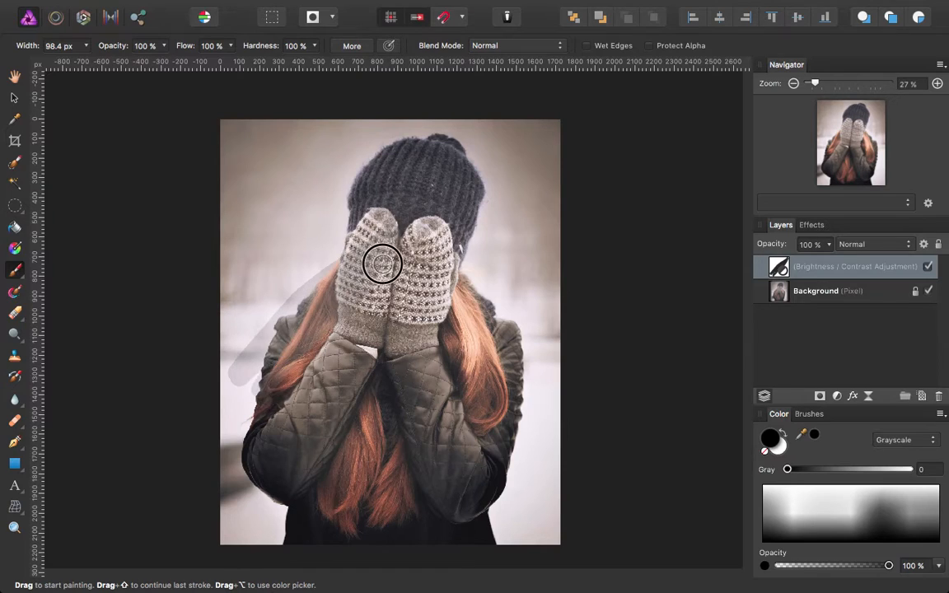
pyautogui.moveTo(382, 263); pyautogui.dragTo(262, 397)
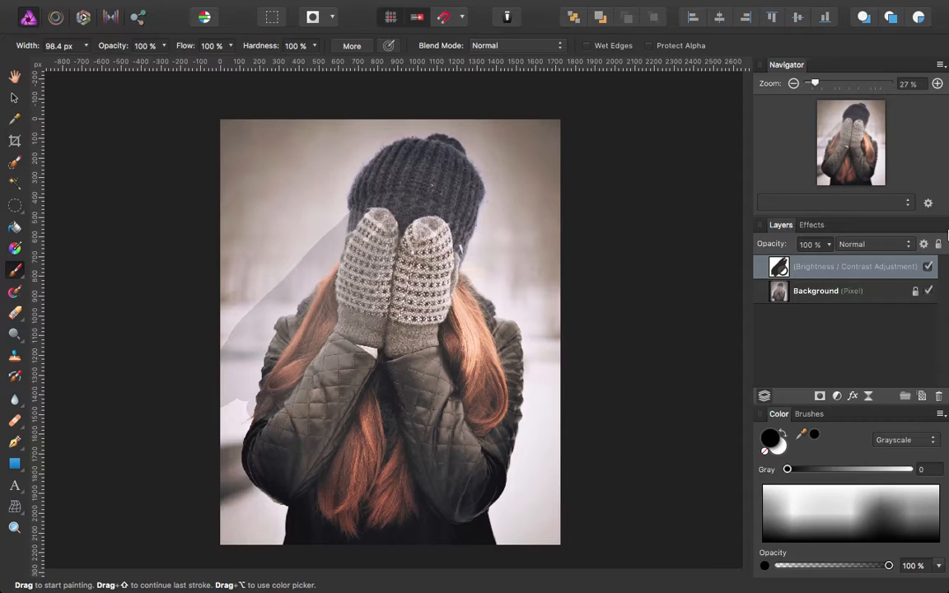
# - Remove the Brightness / Contrast layer and bring up the adjustments list
pyautogui.rightClick(843, 267)
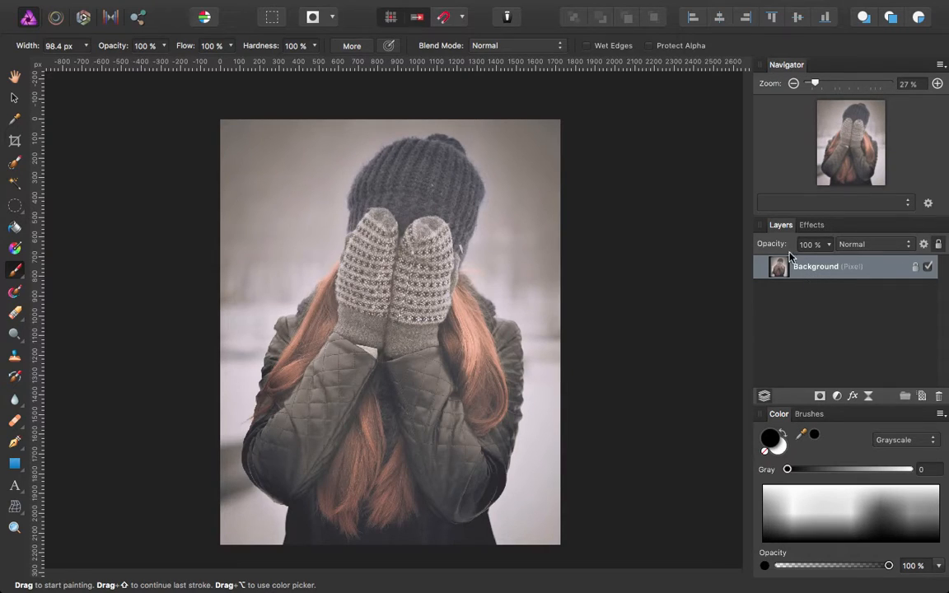
pyautogui.click(835, 396)
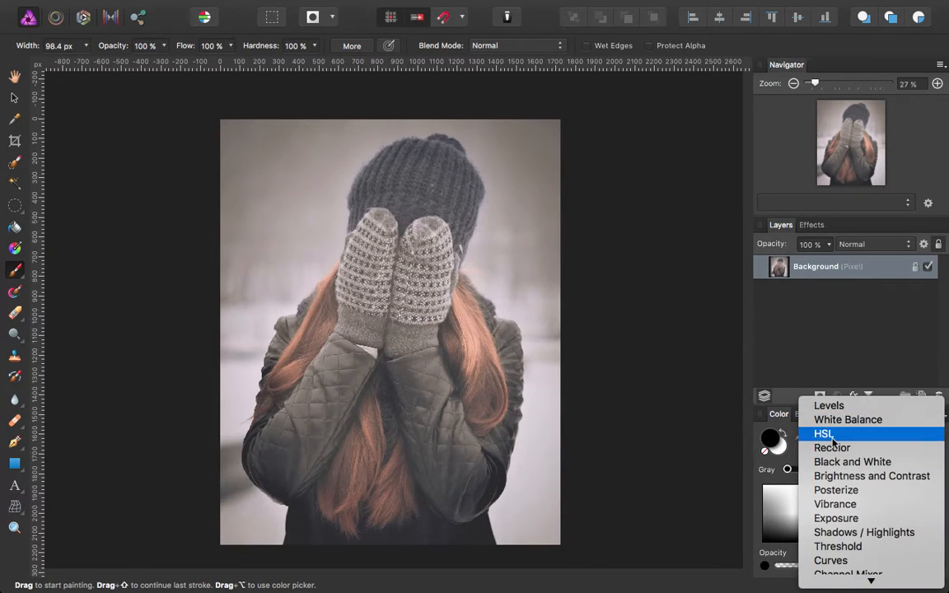
pyautogui.moveTo(834, 449)
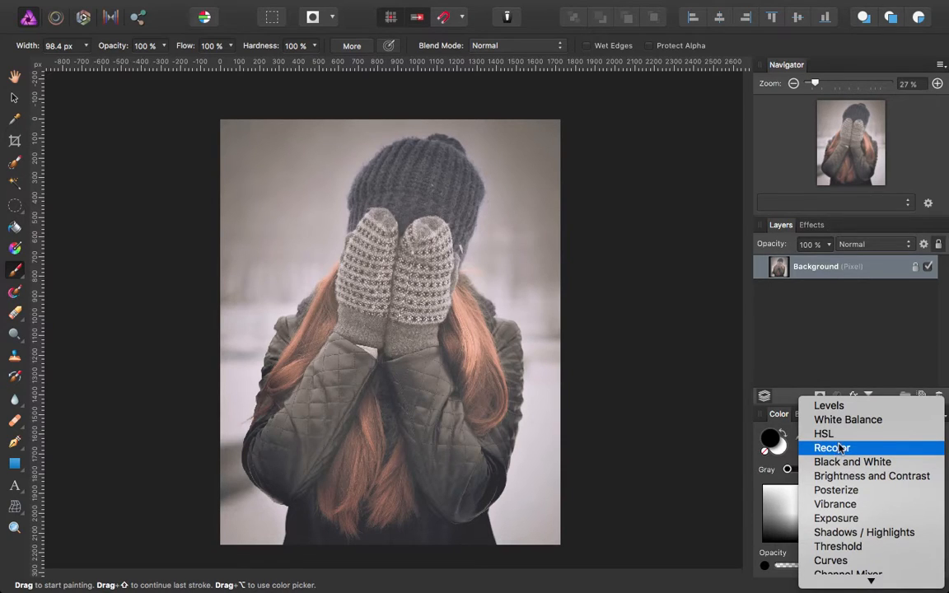
pyautogui.moveTo(853, 462)
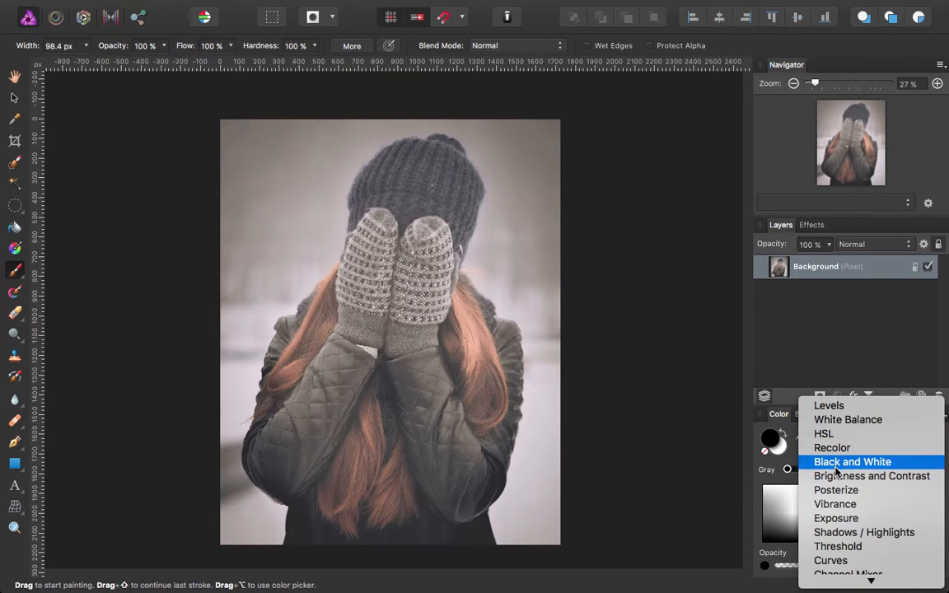
# - Add a Recolor adjustment and drag its hue to a yellowish green around 91°
pyautogui.click(831, 449)
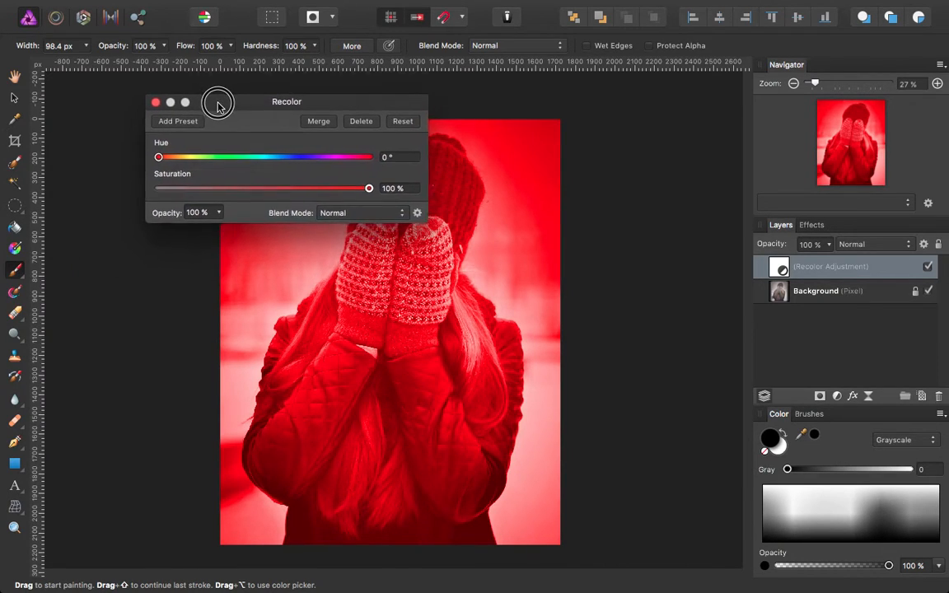
pyautogui.moveTo(158, 158); pyautogui.dragTo(290, 145)
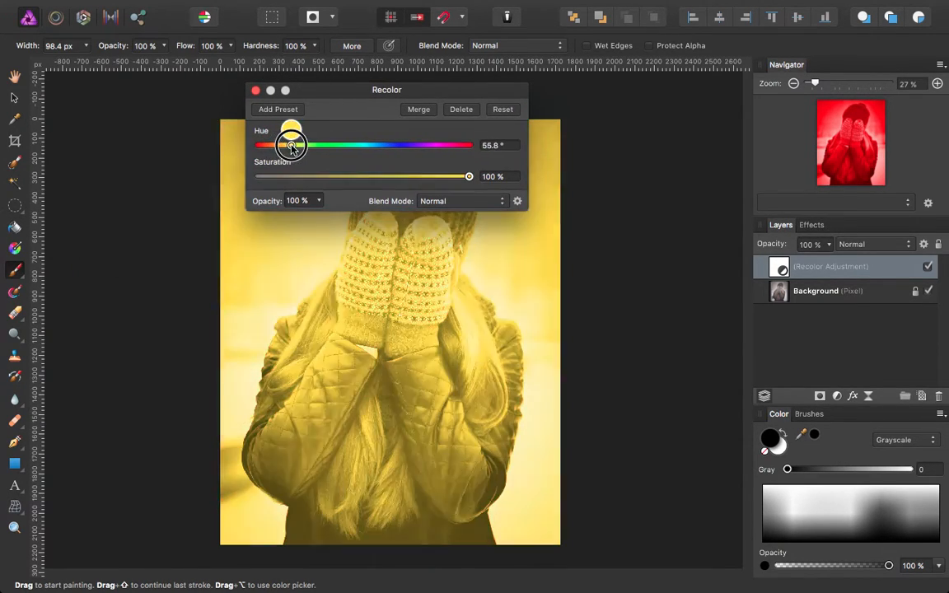
pyautogui.moveTo(293, 145); pyautogui.dragTo(333, 145)
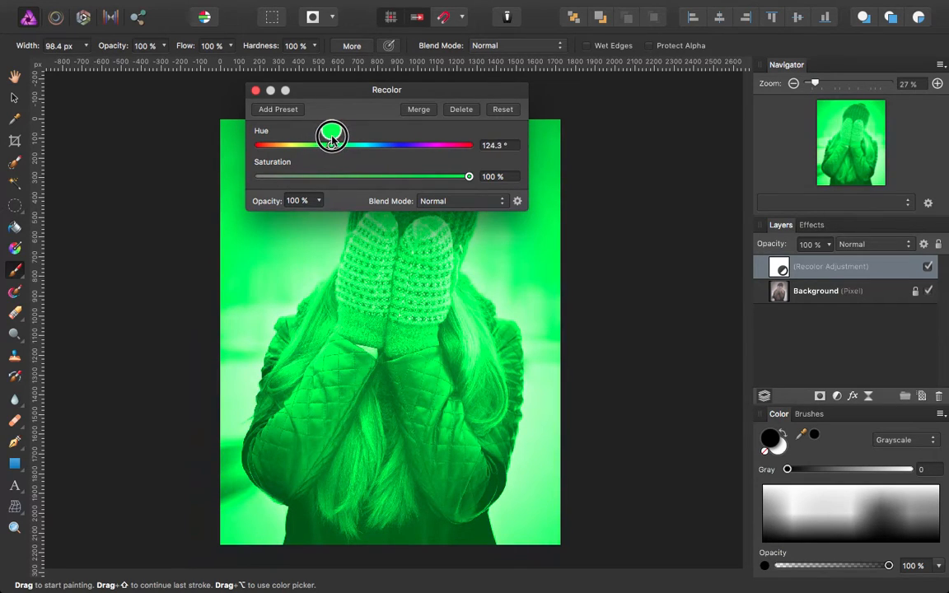
pyautogui.moveTo(331, 135); pyautogui.dragTo(326, 139)
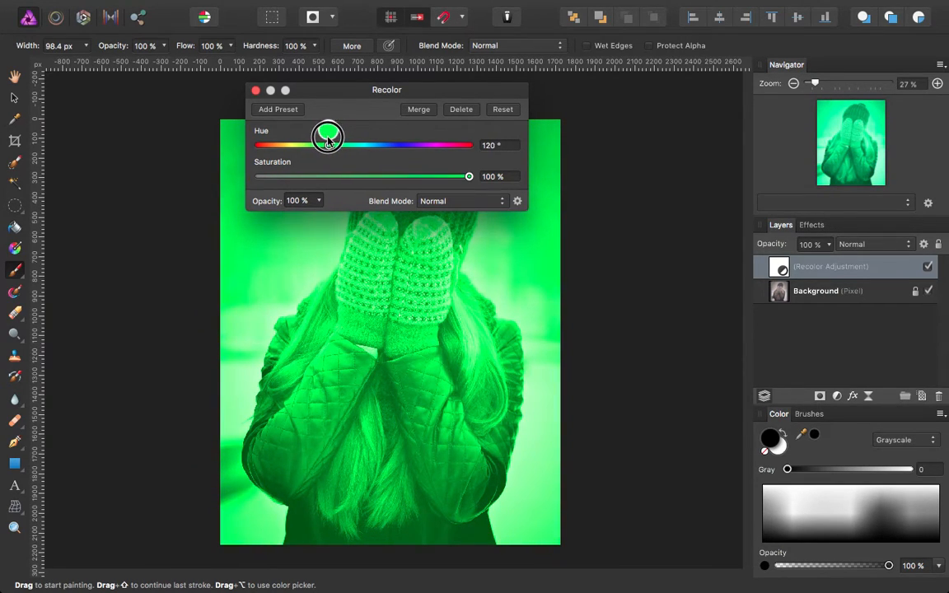
pyautogui.moveTo(328, 137); pyautogui.dragTo(313, 145)
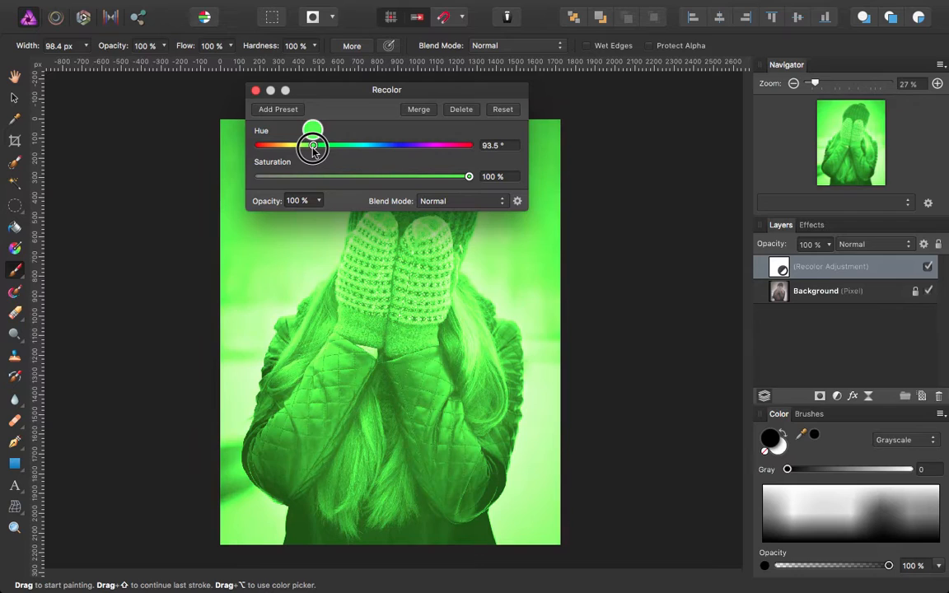
pyautogui.moveTo(313, 145); pyautogui.dragTo(312, 145)
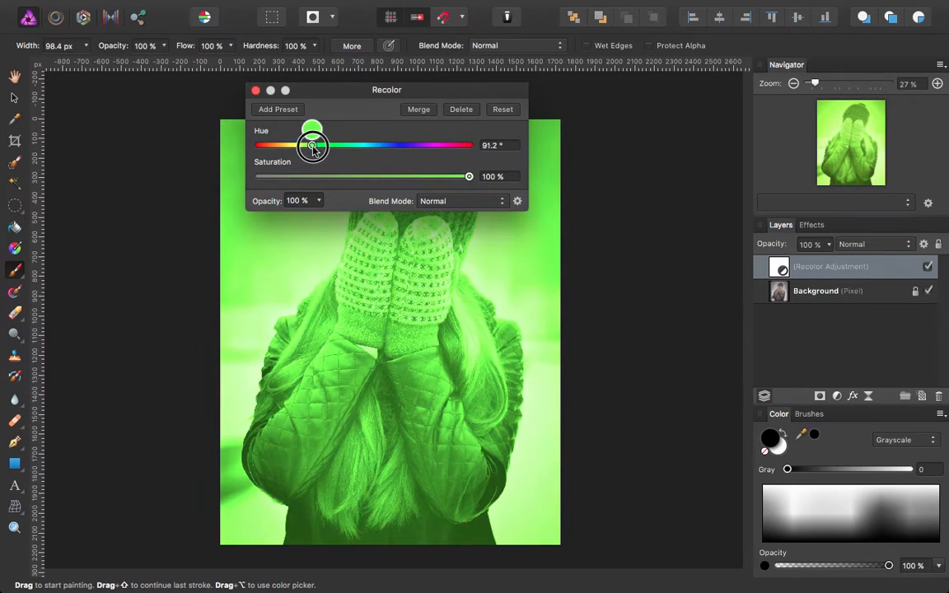
# - Set the Recolor blend mode to Soft Light and lower its opacity to 50%
pyautogui.click(462, 201)
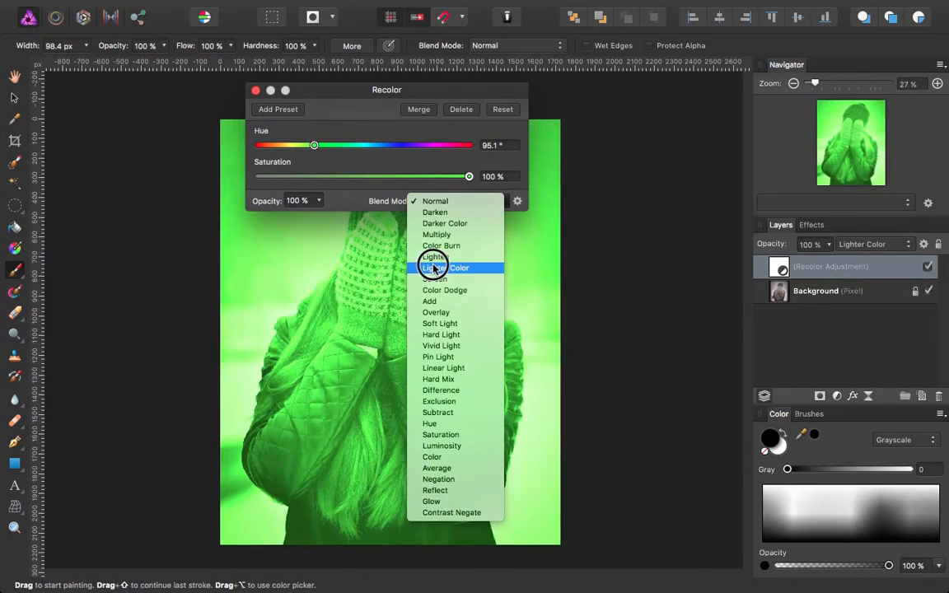
pyautogui.click(435, 234)
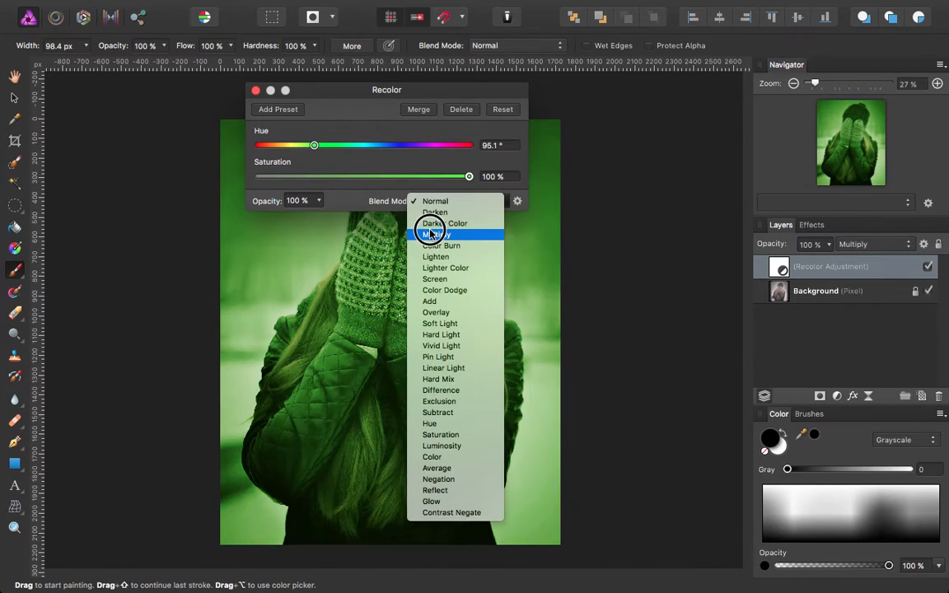
pyautogui.click(445, 267)
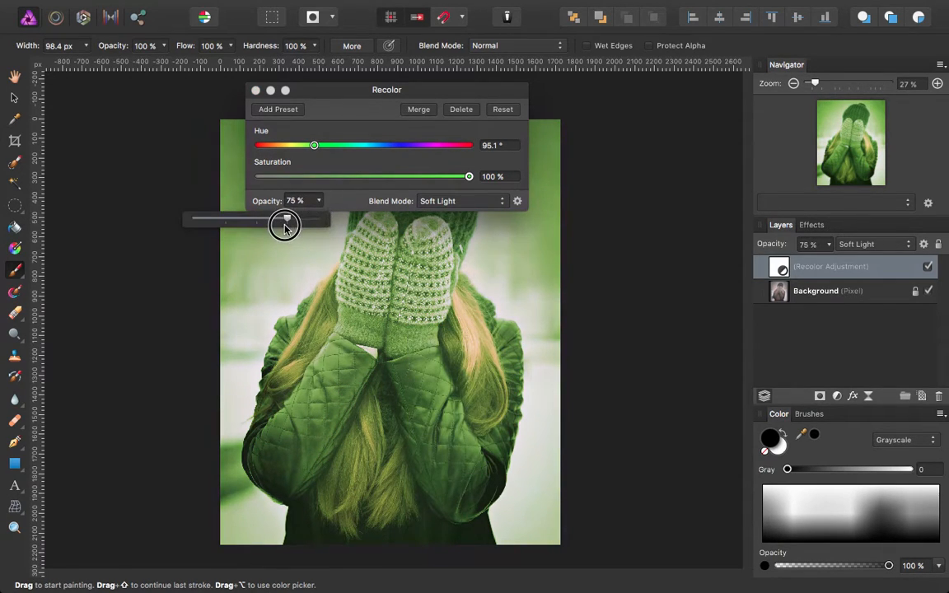
pyautogui.moveTo(284, 224); pyautogui.dragTo(257, 224)
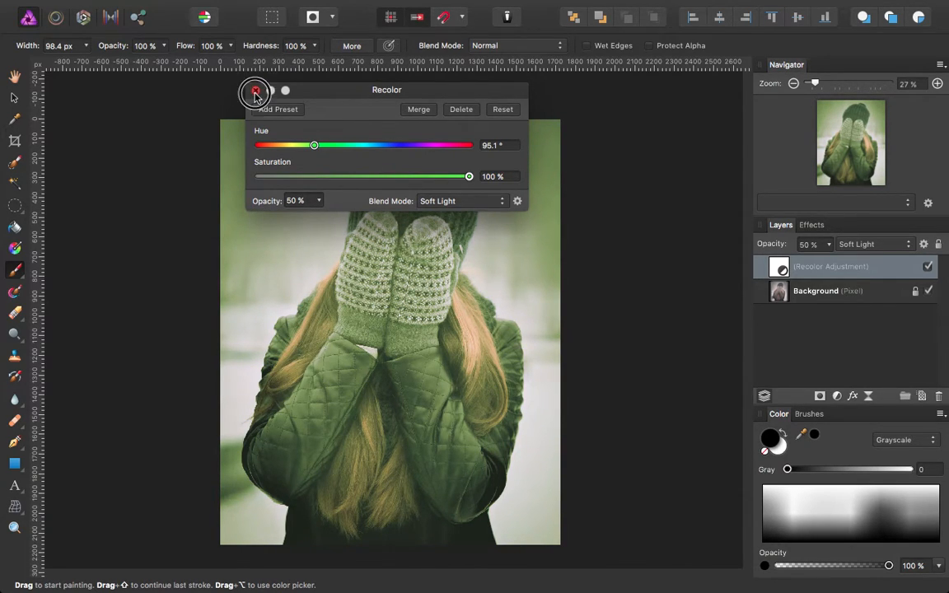
# - Close the Recolor dialog and invert its mask so the green tint is hidden everywhere
pyautogui.click(257, 89)
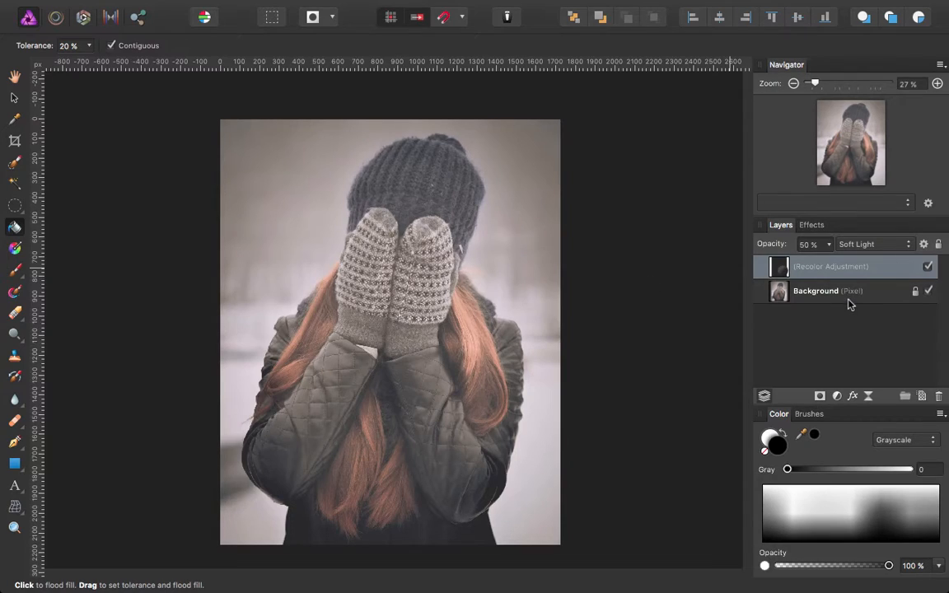
pyautogui.click(15, 163)
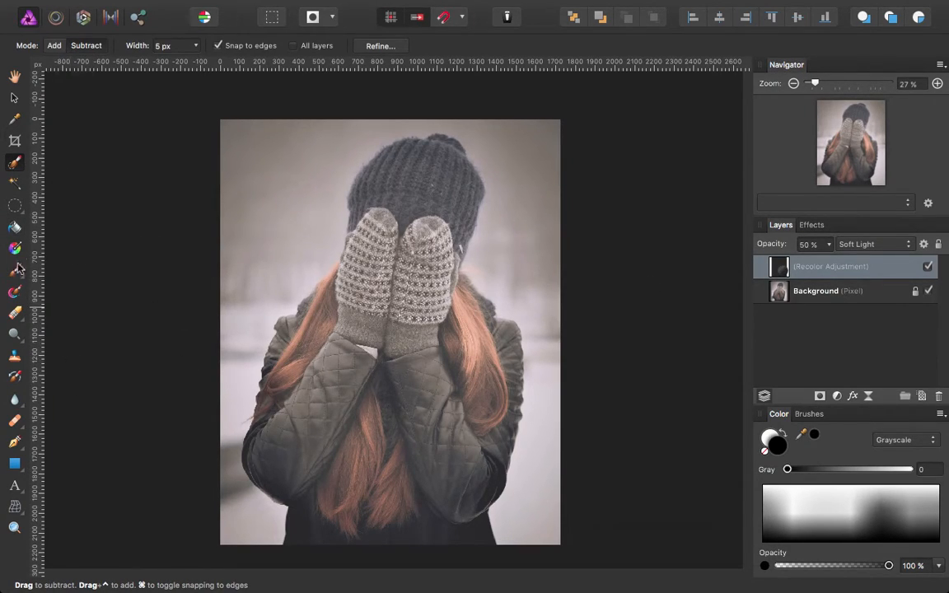
# - Select the Paint Brush with white colour and pick the Round Soft Brush preset
pyautogui.click(13, 271)
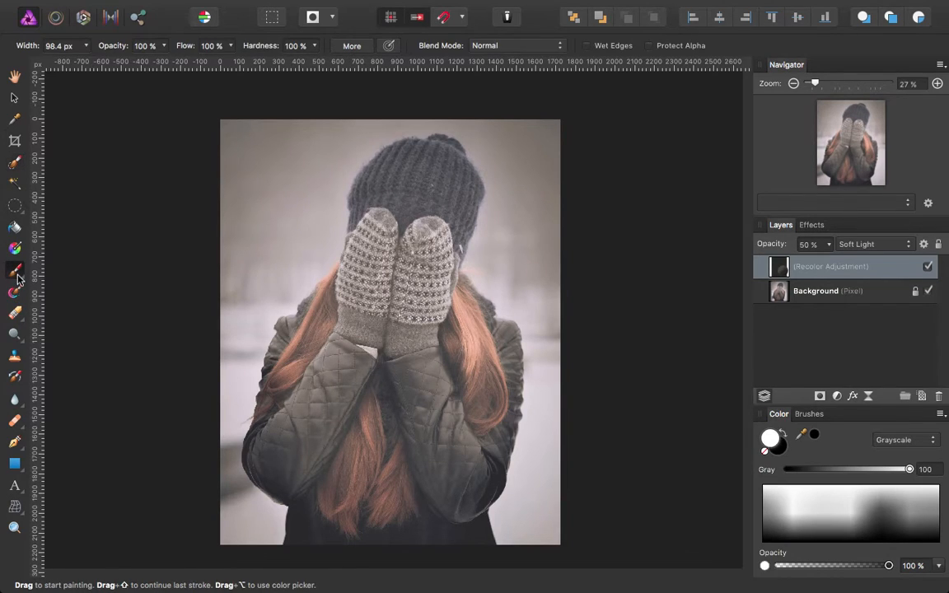
pyautogui.click(15, 271)
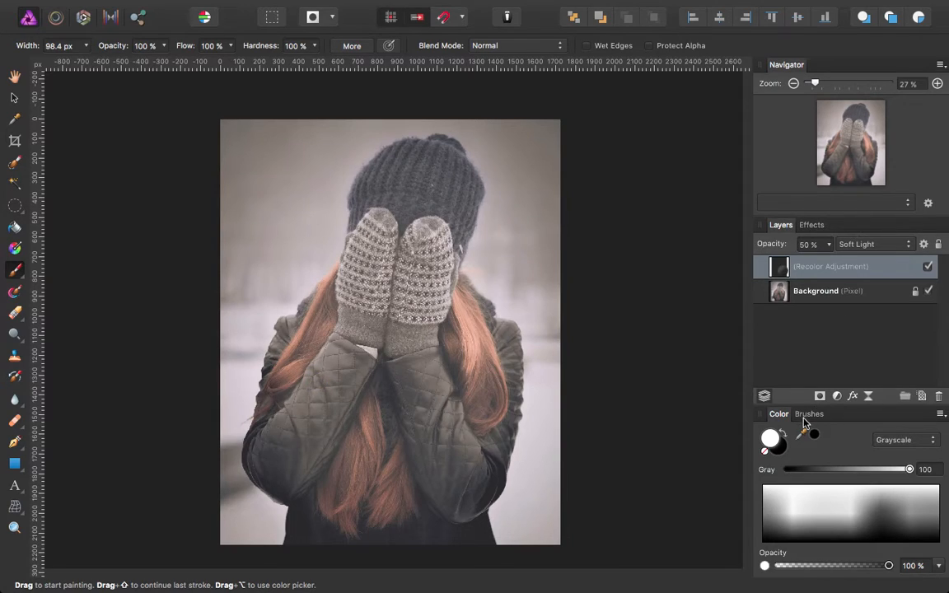
pyautogui.click(807, 413)
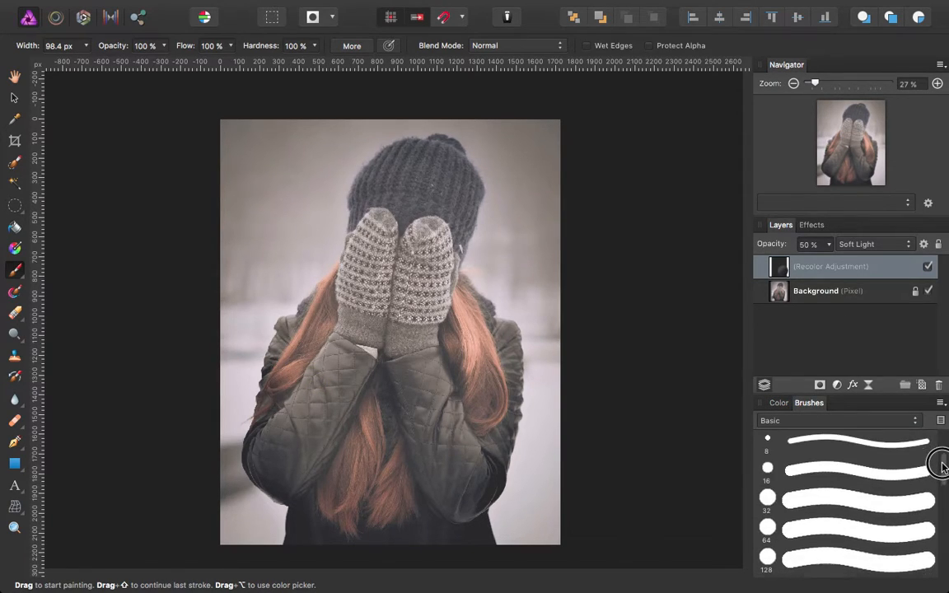
pyautogui.scroll(-3)
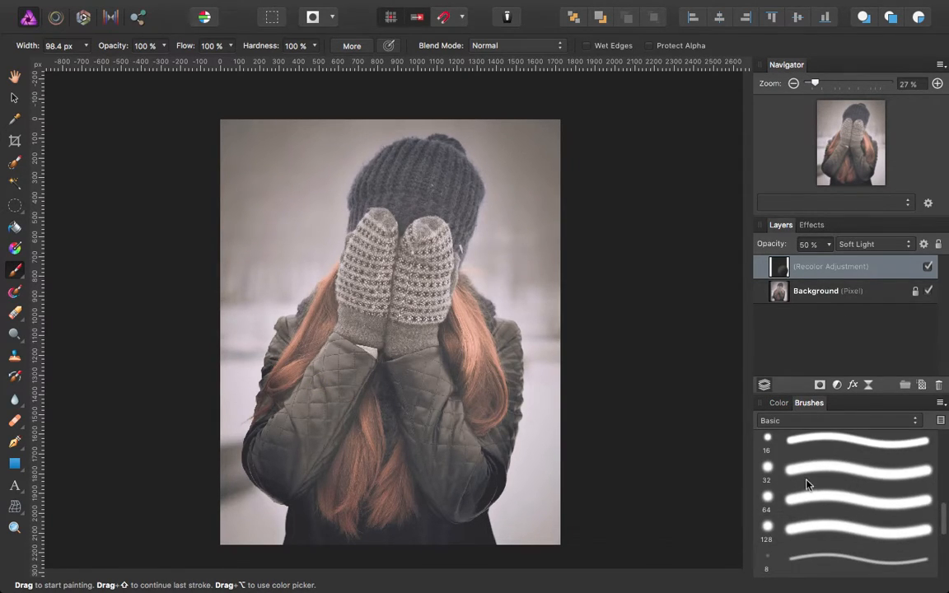
pyautogui.moveTo(802, 468)
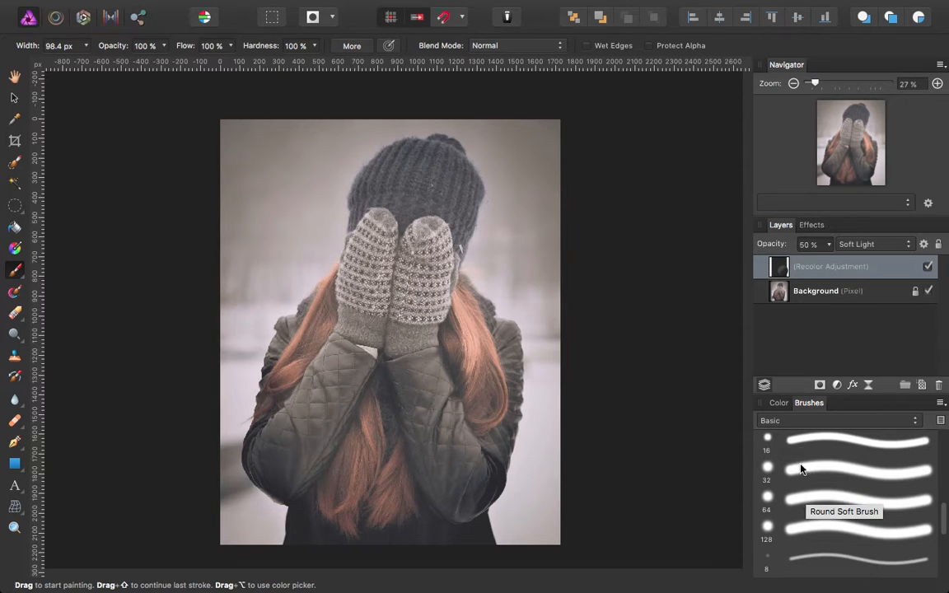
pyautogui.click(840, 478)
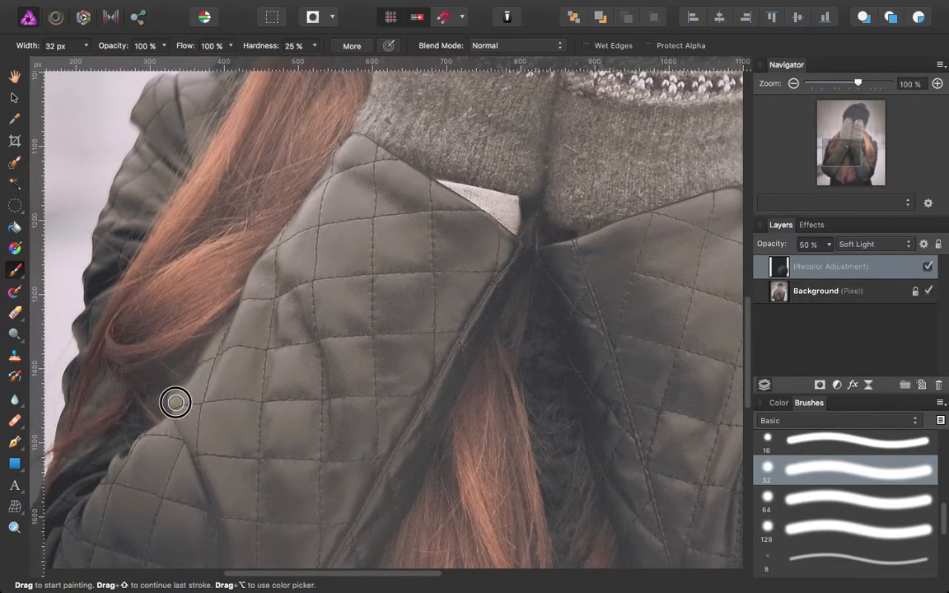
# - Paint white on the Recolor mask over the jacket shoulder, collar and left side
pyautogui.moveTo(175, 403); pyautogui.dragTo(234, 316)
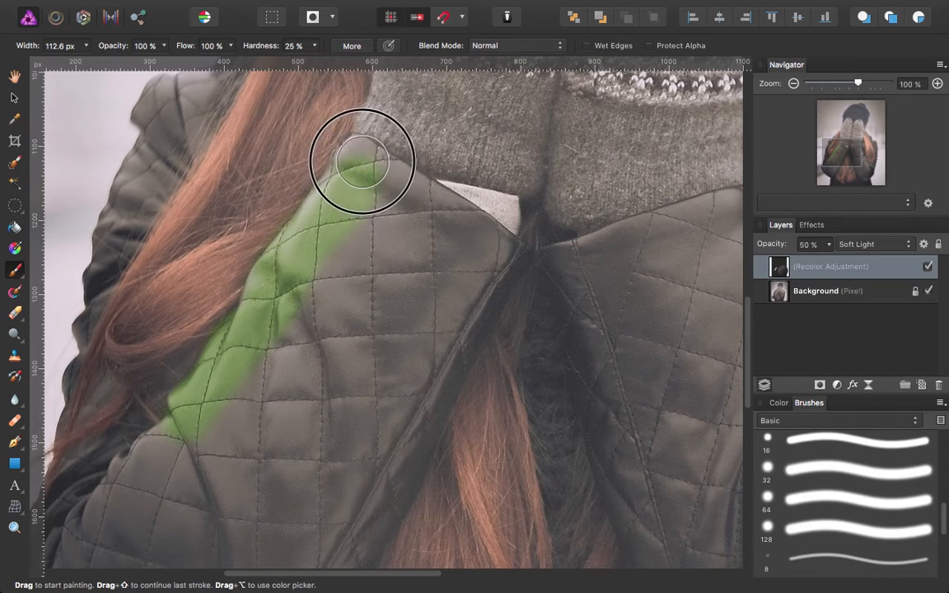
pyautogui.moveTo(363, 161); pyautogui.dragTo(486, 244)
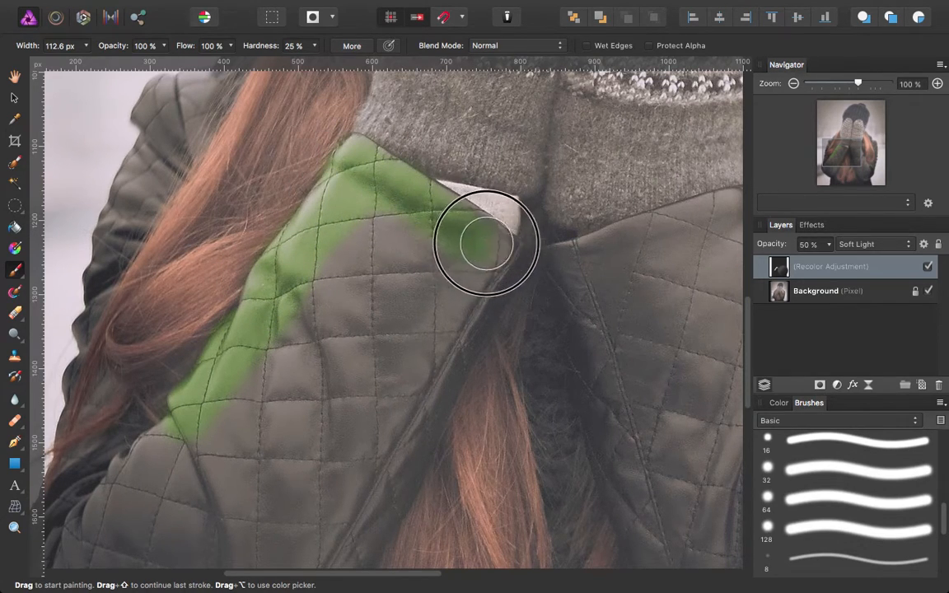
pyautogui.moveTo(486, 244); pyautogui.dragTo(221, 445)
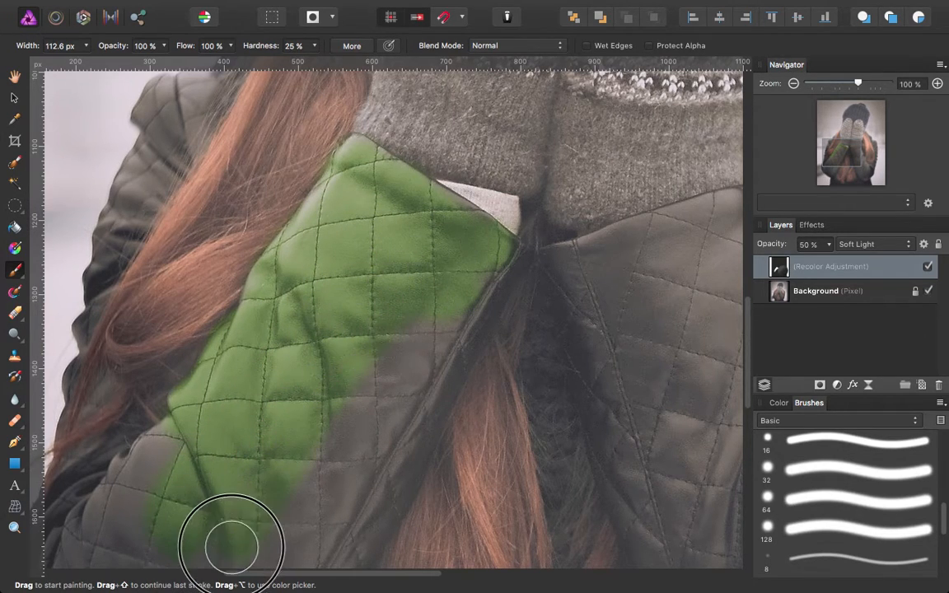
pyautogui.moveTo(230, 544); pyautogui.dragTo(277, 524)
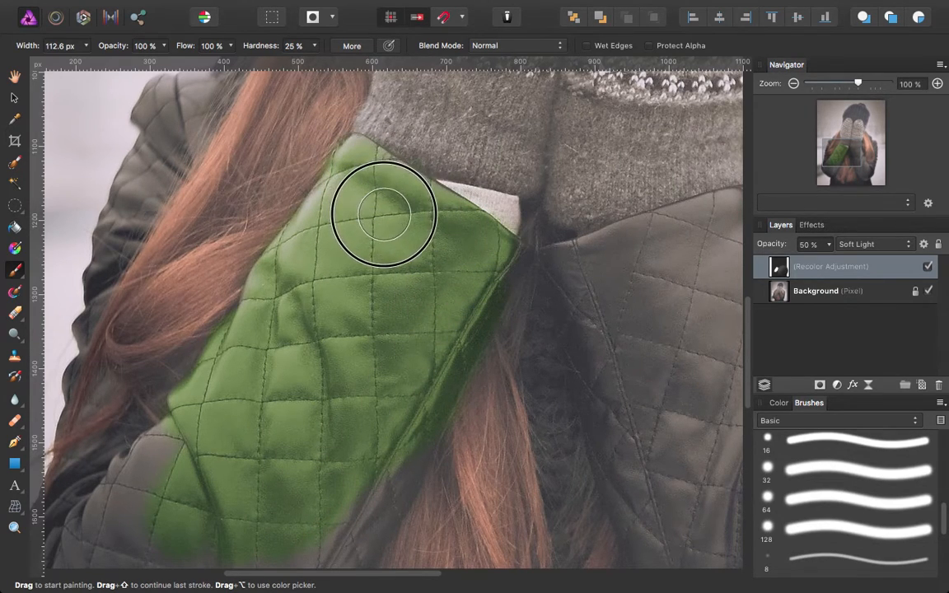
# - Extend the white mask strokes over the upper jacket and down the full sleeve
pyautogui.moveTo(382, 214); pyautogui.dragTo(359, 396)
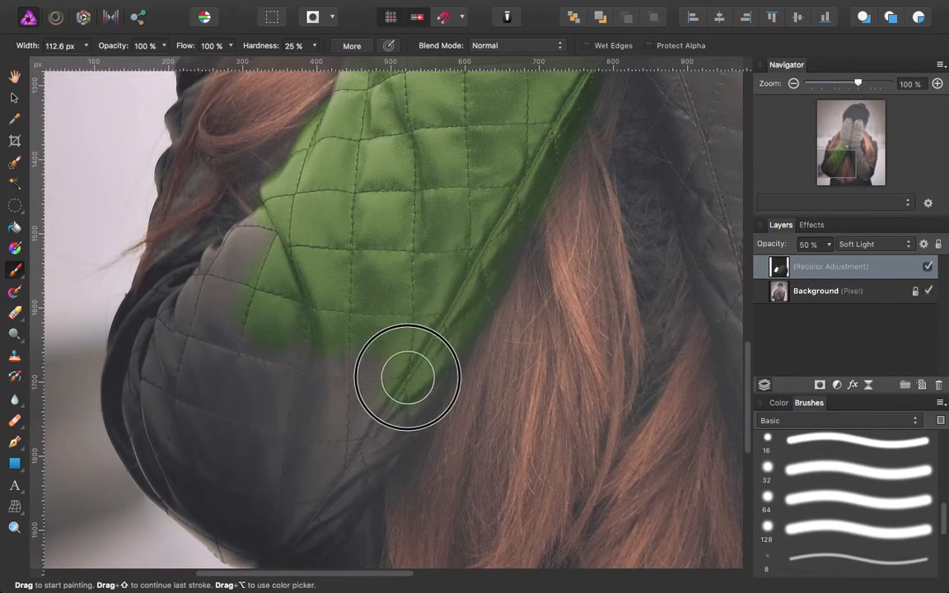
pyautogui.moveTo(409, 376); pyautogui.dragTo(250, 237)
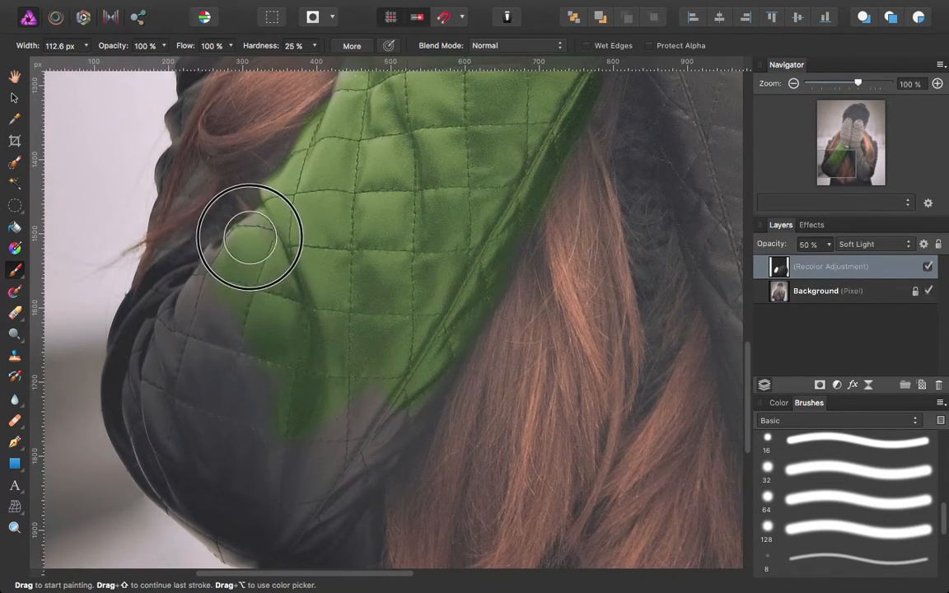
pyautogui.moveTo(250, 237); pyautogui.dragTo(178, 298)
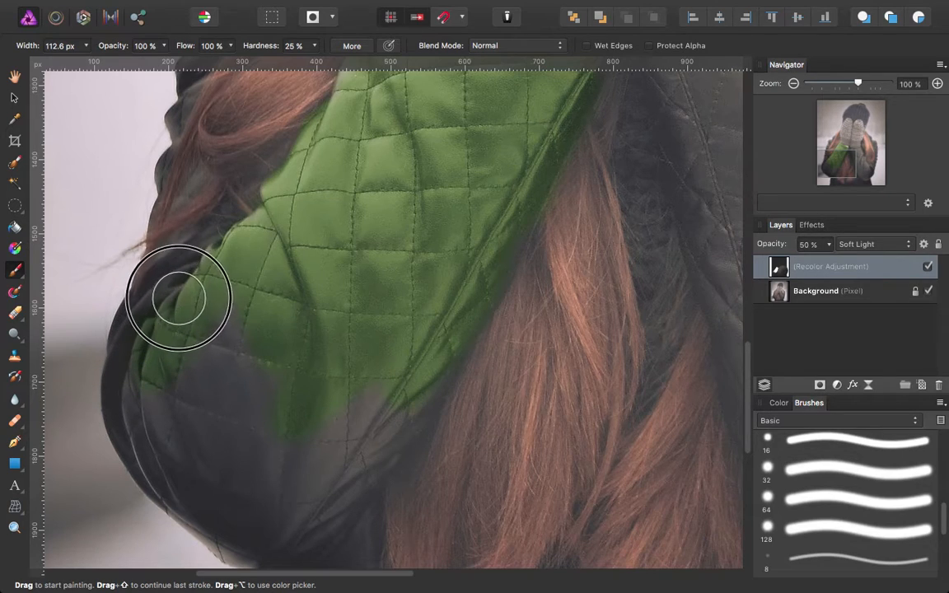
pyautogui.moveTo(178, 298); pyautogui.dragTo(271, 540)
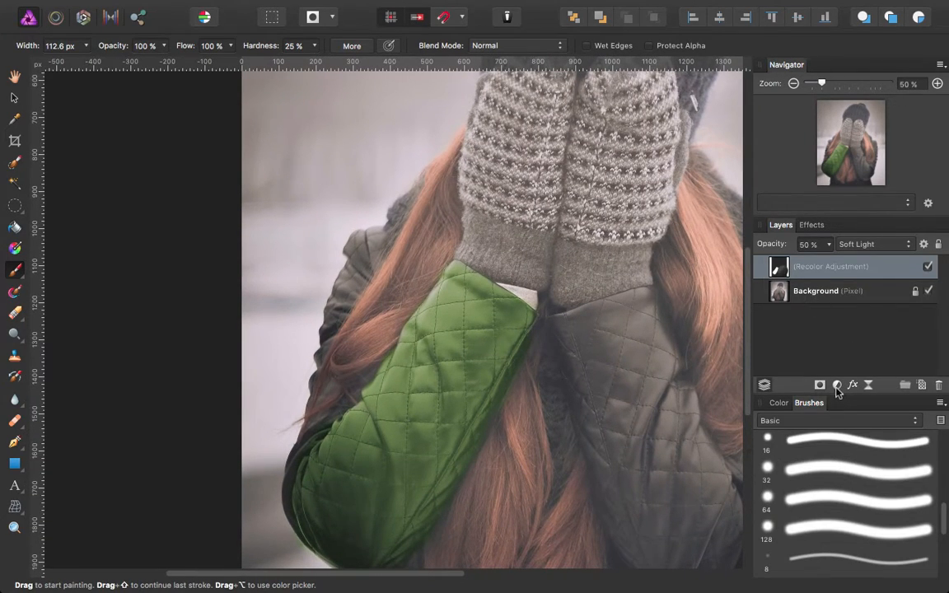
# - Add a Recolor adjustment tinting the photo red at about 6.8° hue and 77% saturation
pyautogui.click(834, 386)
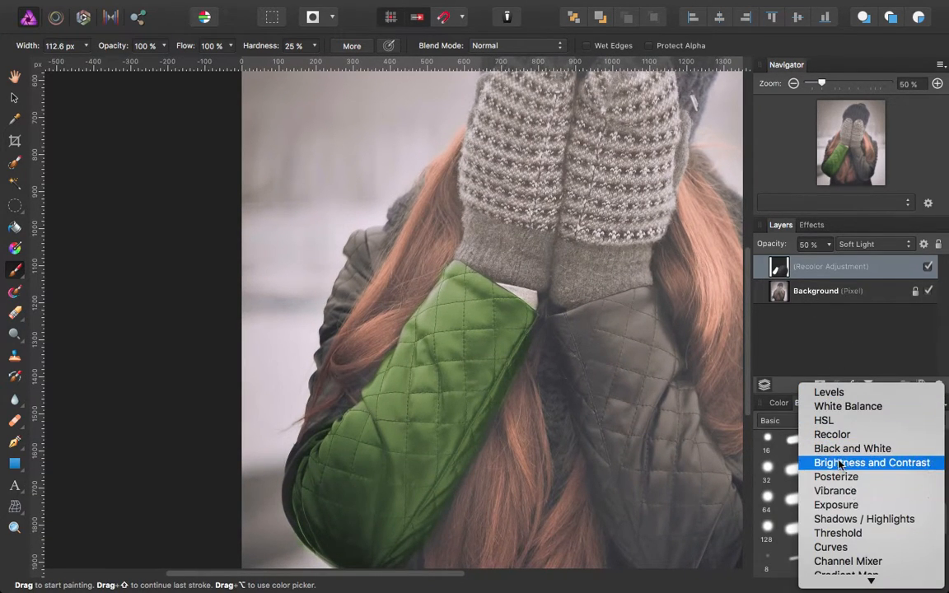
pyautogui.click(832, 435)
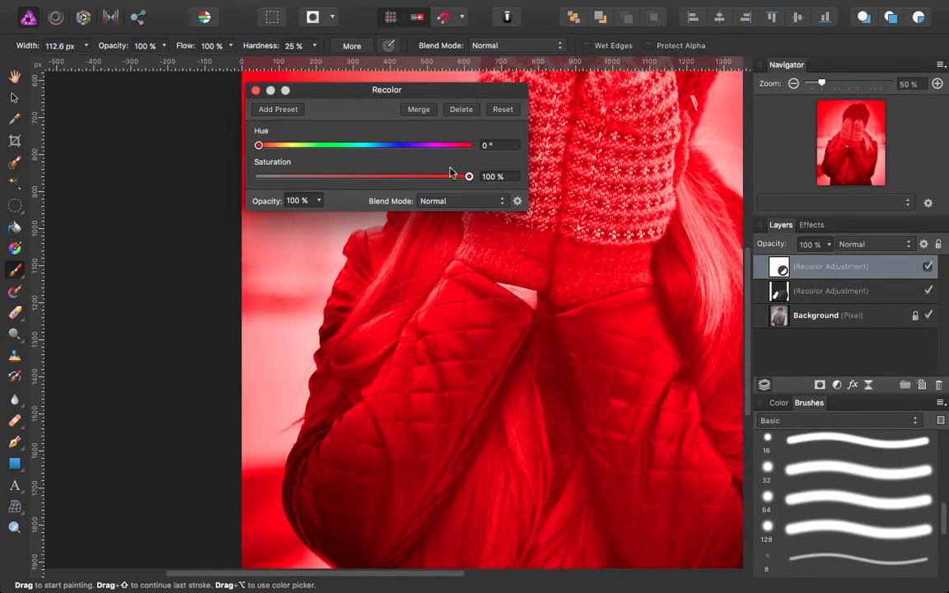
pyautogui.moveTo(468, 175); pyautogui.dragTo(422, 180)
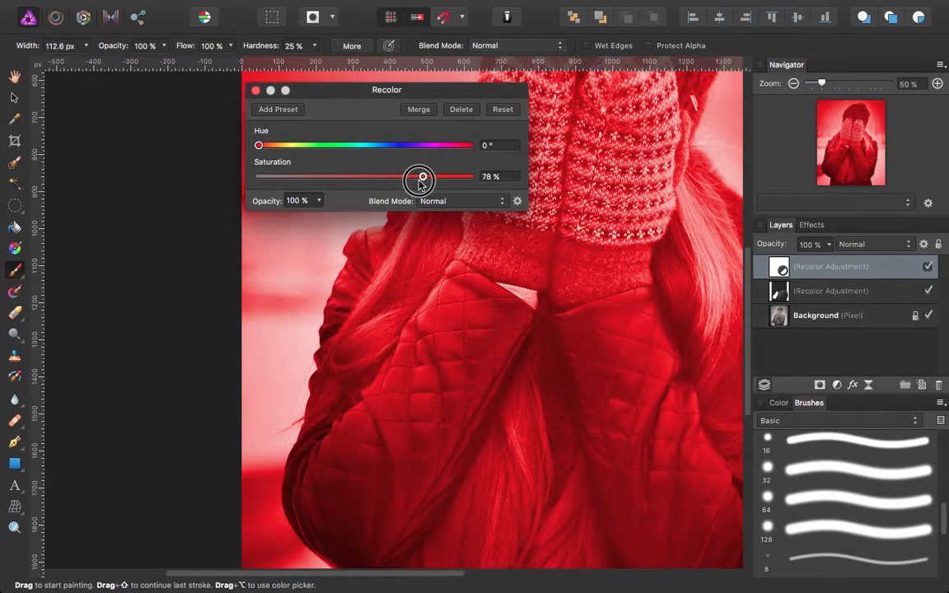
pyautogui.moveTo(259, 145); pyautogui.dragTo(276, 145)
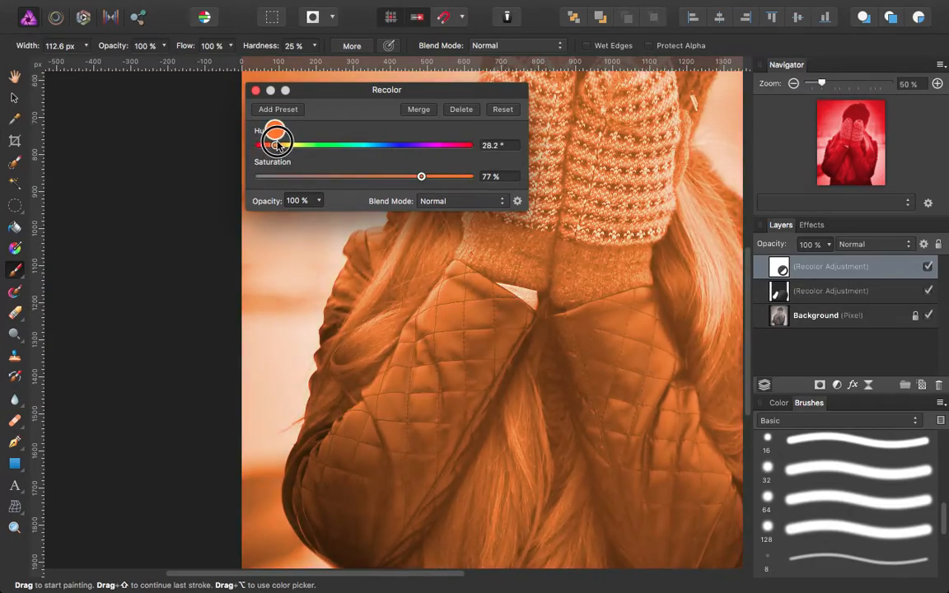
pyautogui.moveTo(272, 145); pyautogui.dragTo(283, 145)
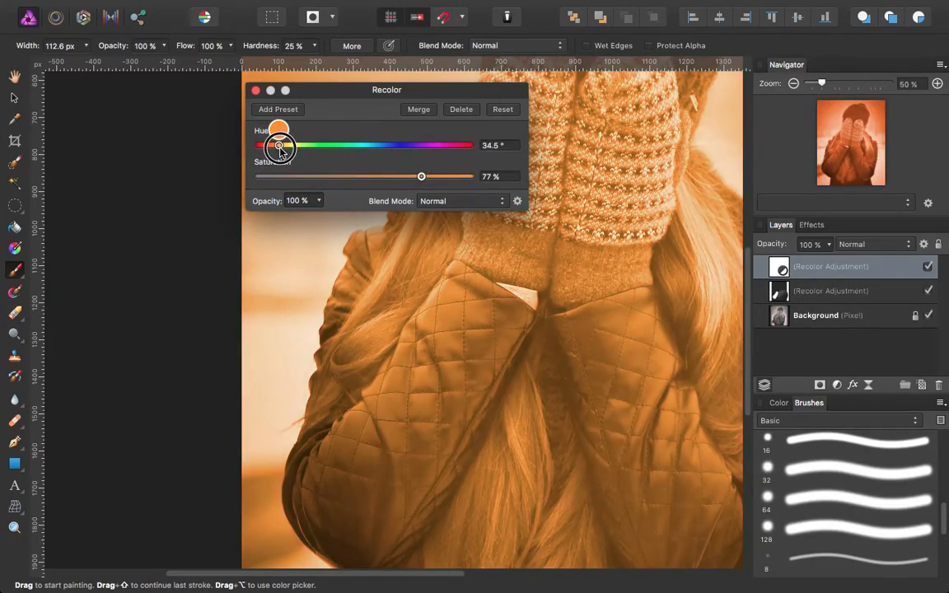
pyautogui.moveTo(277, 145); pyautogui.dragTo(448, 145)
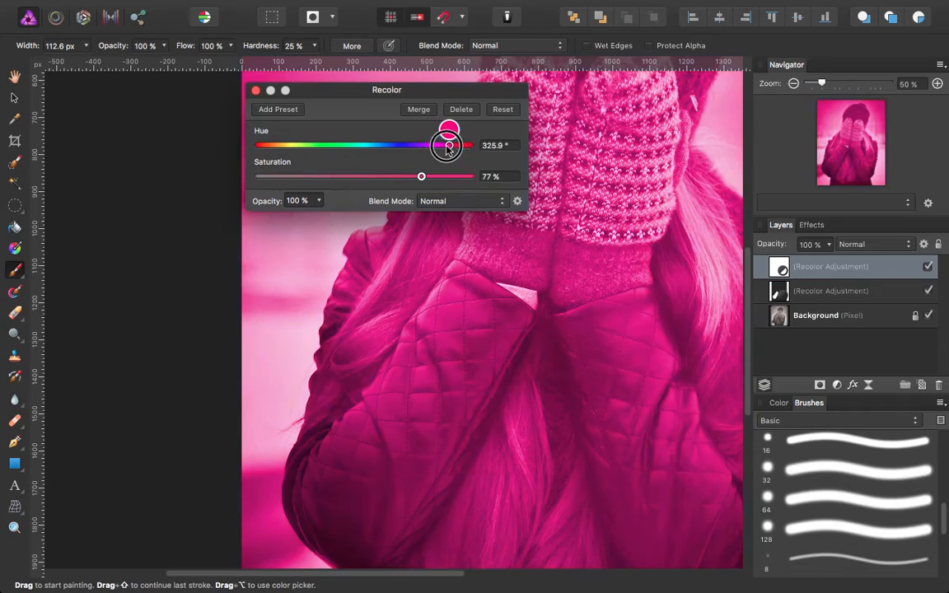
pyautogui.moveTo(448, 145); pyautogui.dragTo(264, 145)
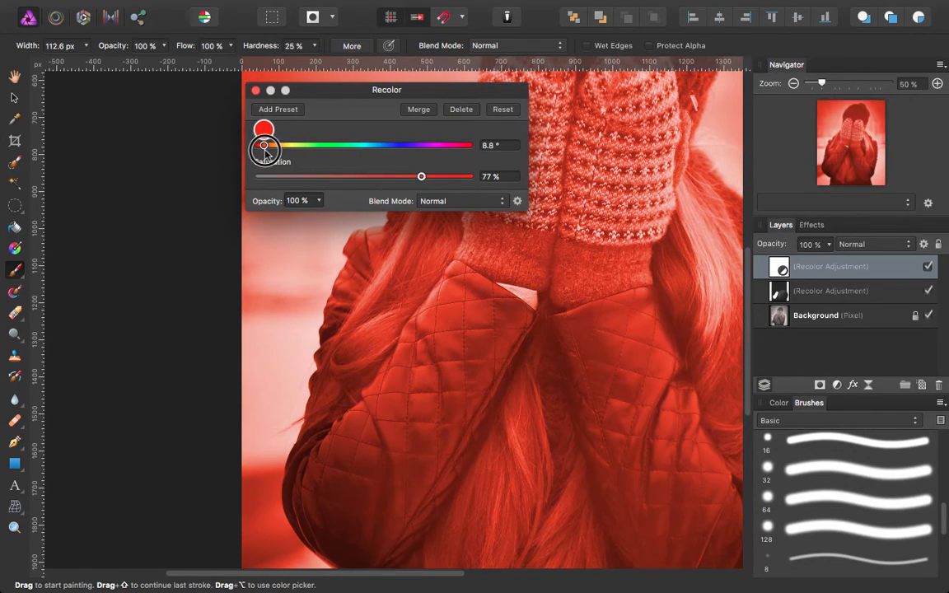
# - Set the red Recolor adjustment's blend mode to Multiply
pyautogui.click(462, 202)
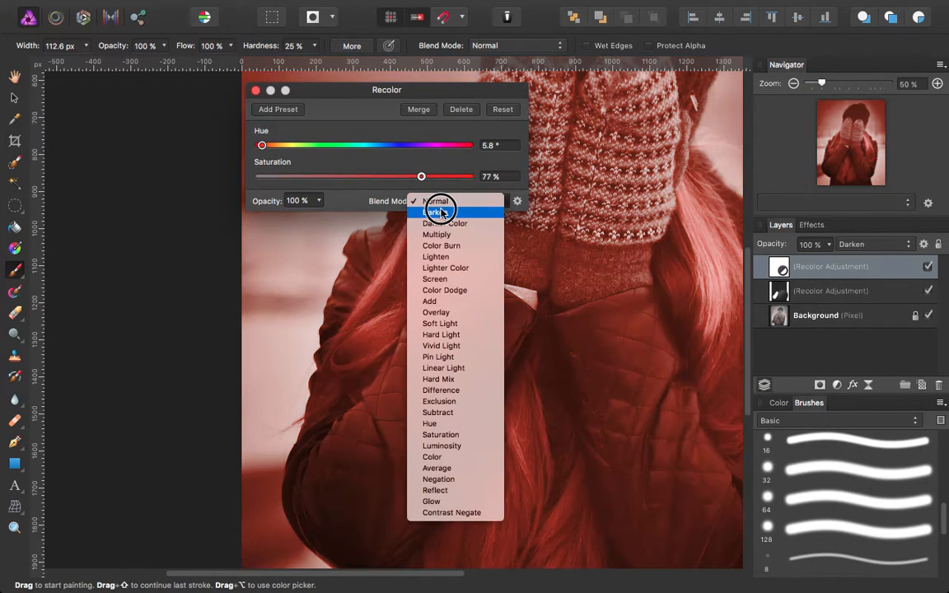
pyautogui.click(437, 234)
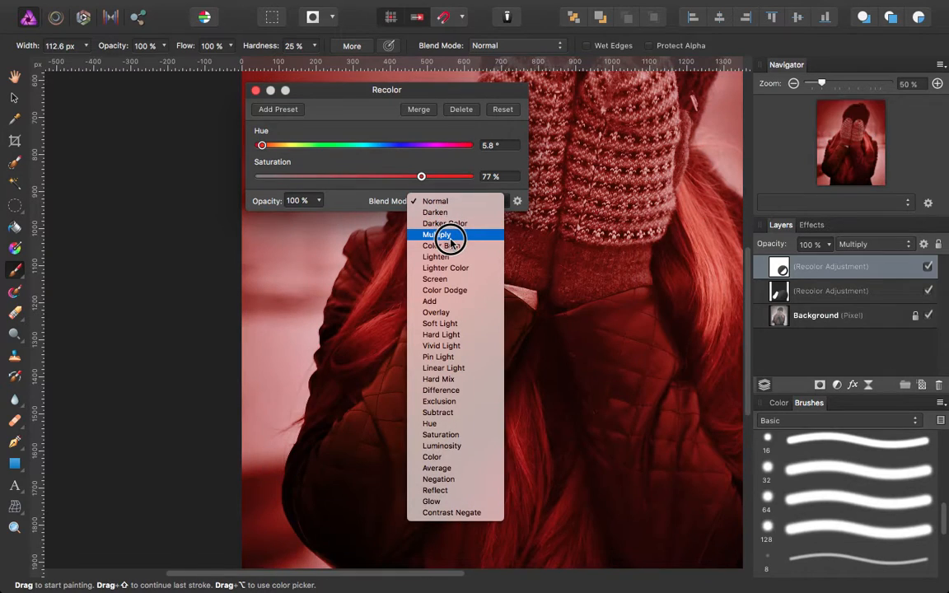
pyautogui.click(438, 234)
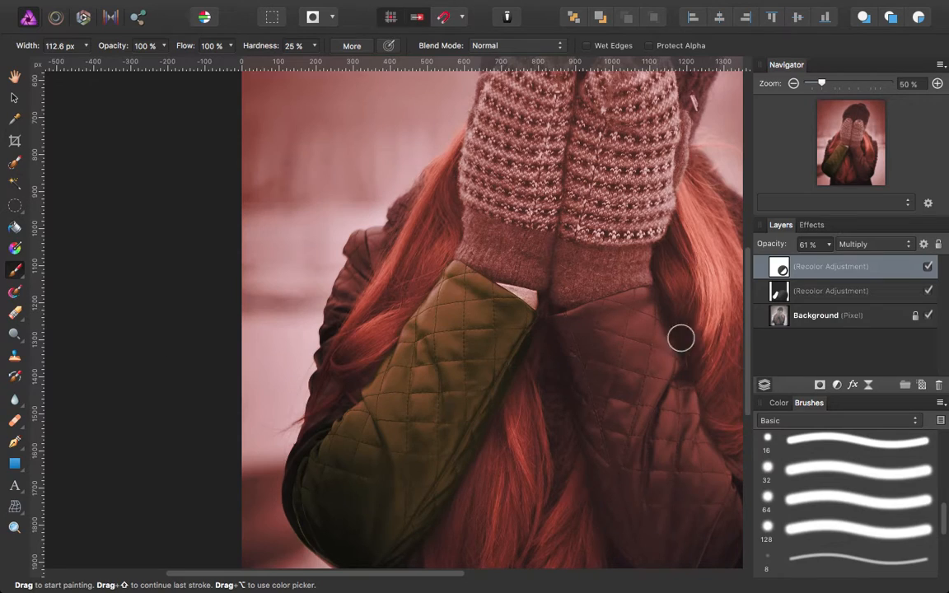
# - Switch to the Flood Fill Tool to black out the red tint's mask
pyautogui.click(777, 414)
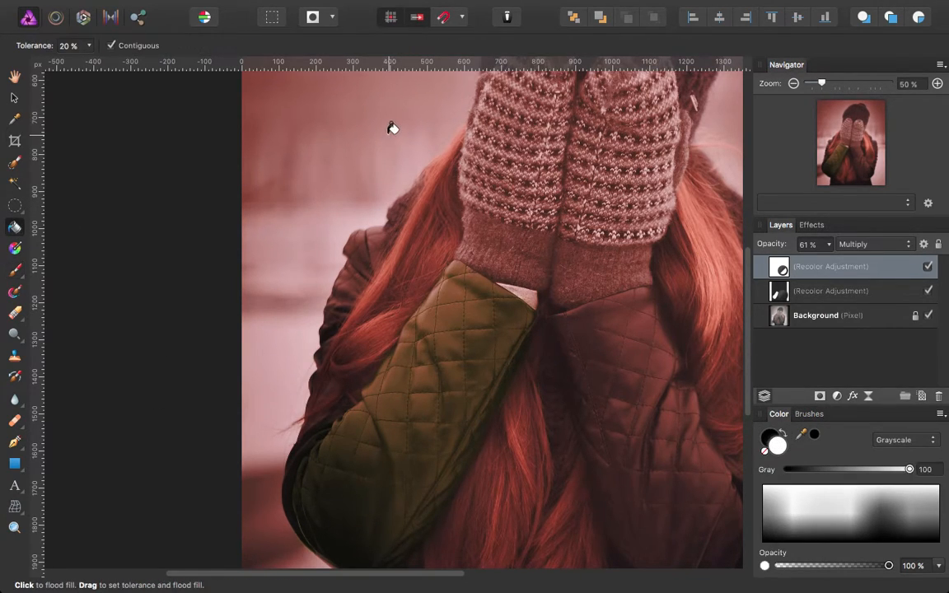
pyautogui.moveTo(760, 369)
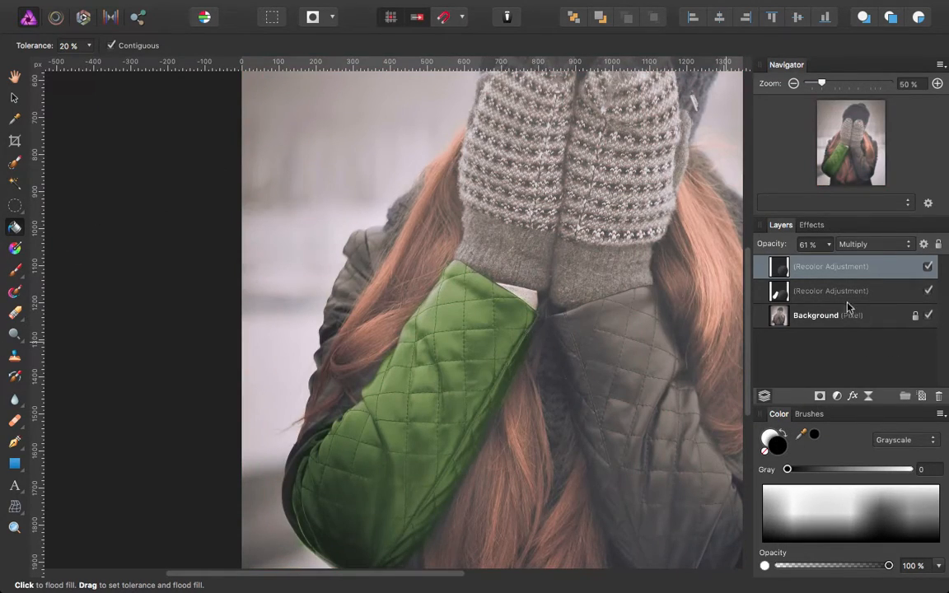
pyautogui.moveTo(53, 173)
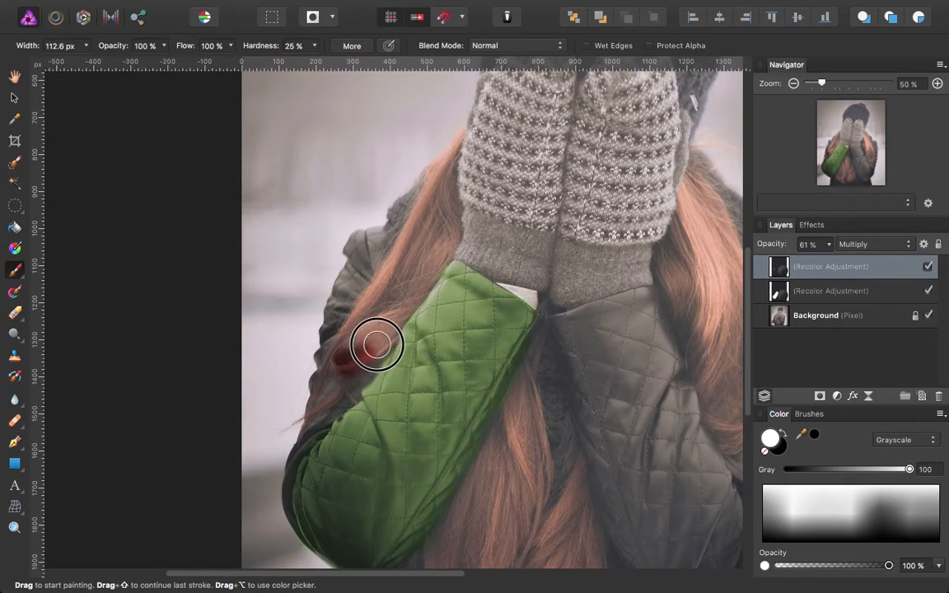
# - Paint white on the red Recolor mask to reveal red along the hair strand by the sleeve
pyautogui.moveTo(377, 344); pyautogui.dragTo(357, 333)
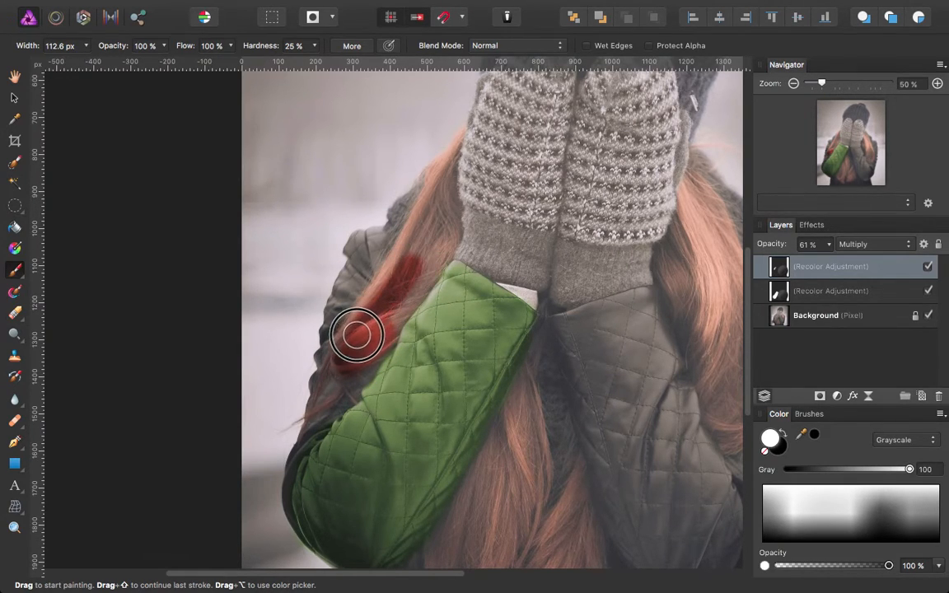
pyautogui.moveTo(356, 334); pyautogui.dragTo(415, 237)
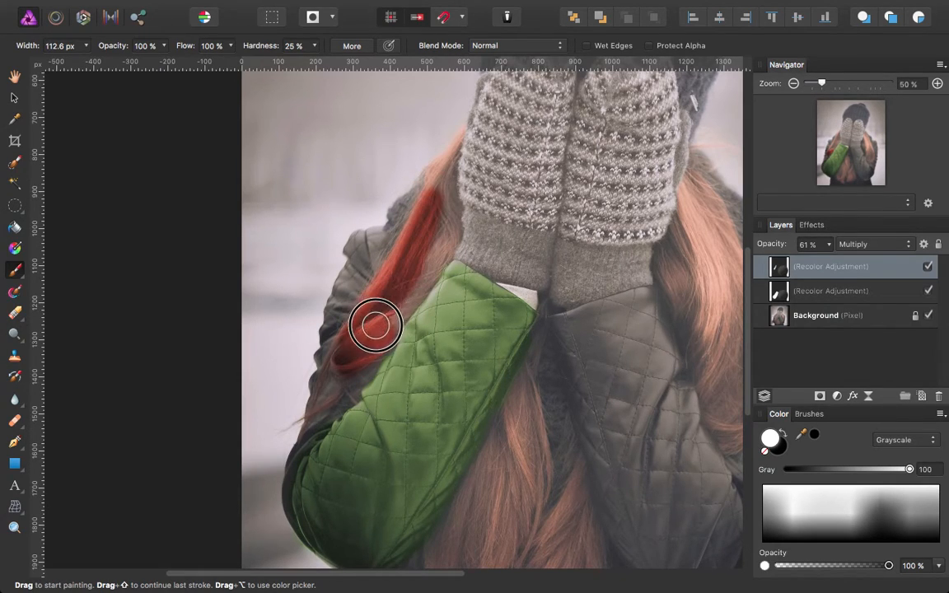
pyautogui.moveTo(376, 323); pyautogui.dragTo(449, 237)
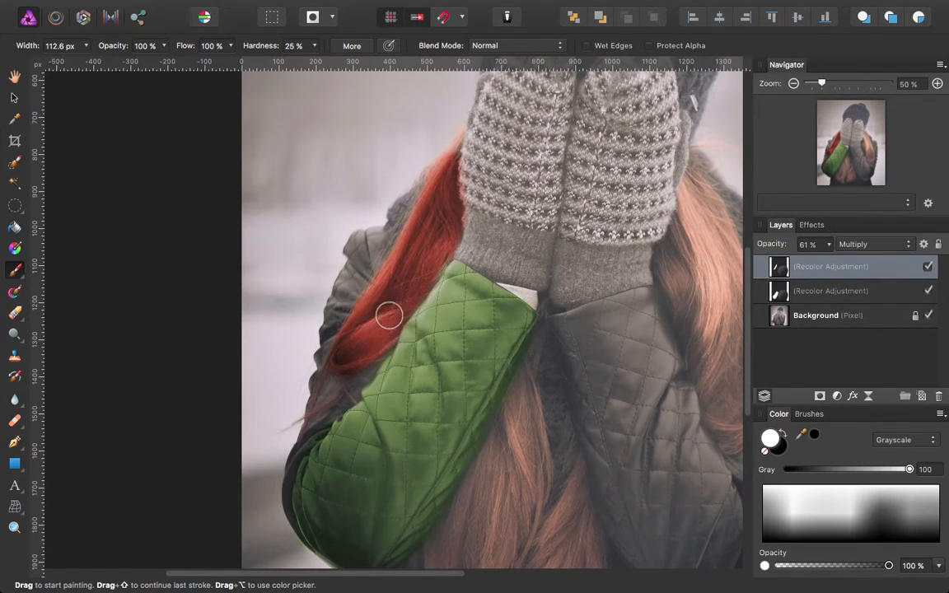
pyautogui.moveTo(145, 213)
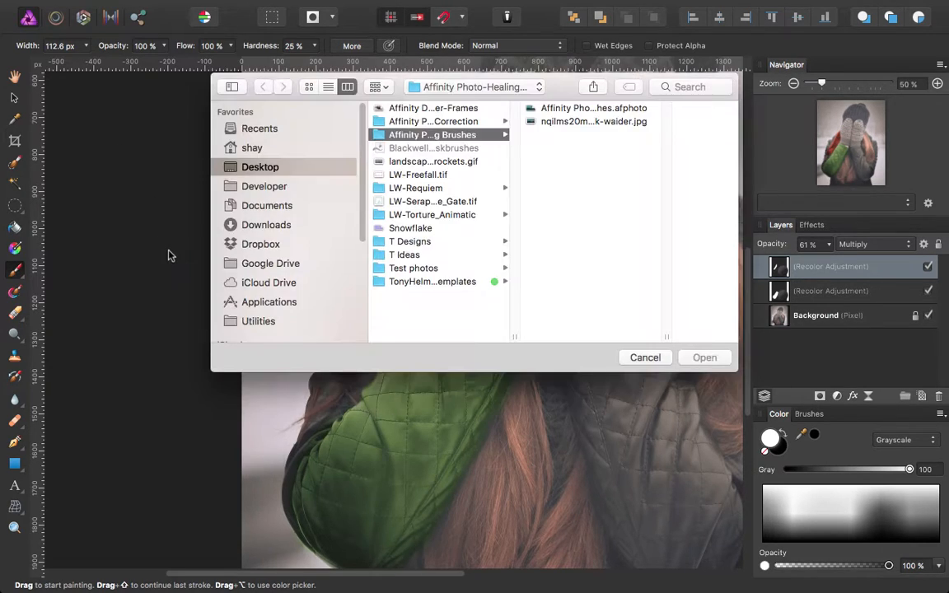
pyautogui.moveTo(441, 124)
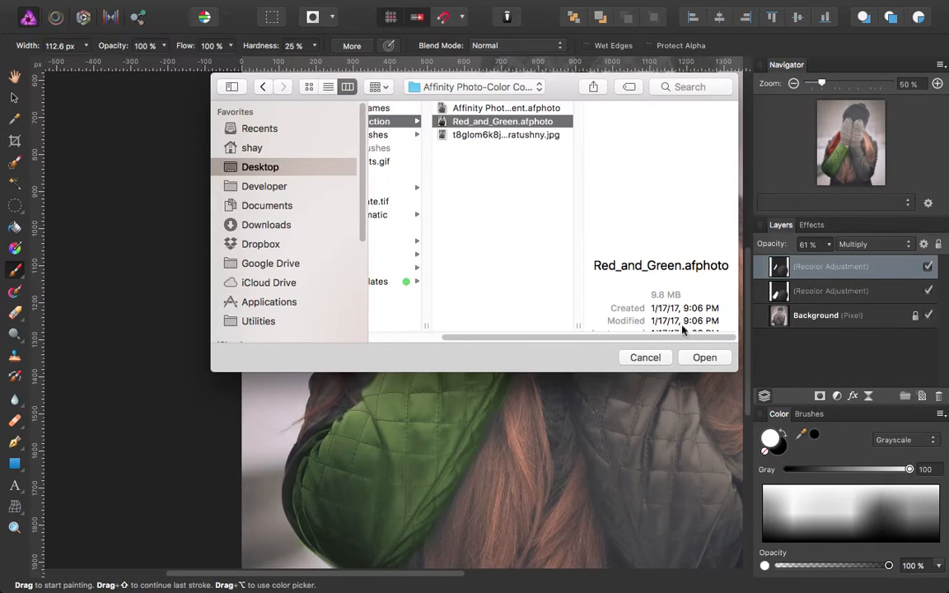
# - Open the finished Red_and_Green.afphoto document from the tutorial folder
pyautogui.click(704, 357)
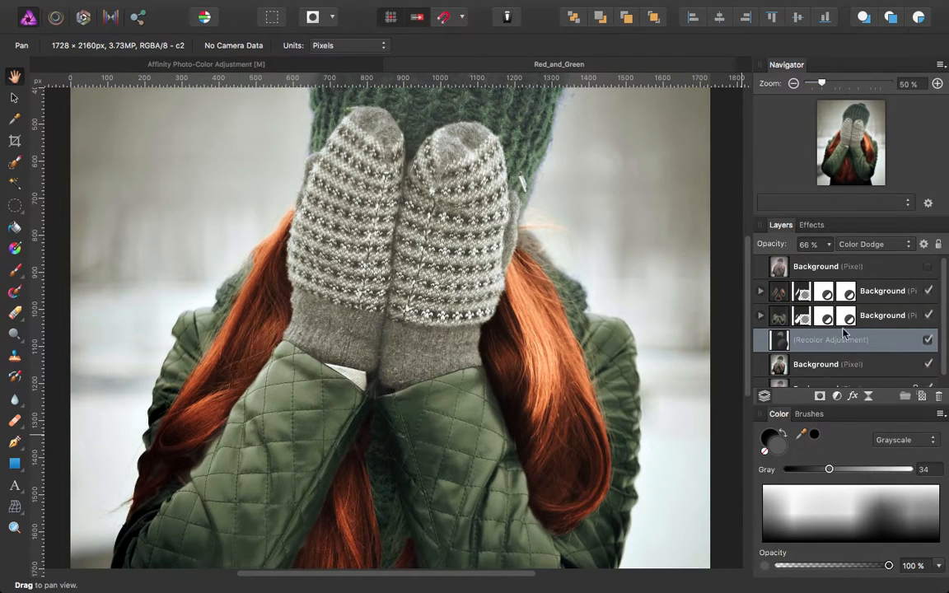
pyautogui.scroll(-3)
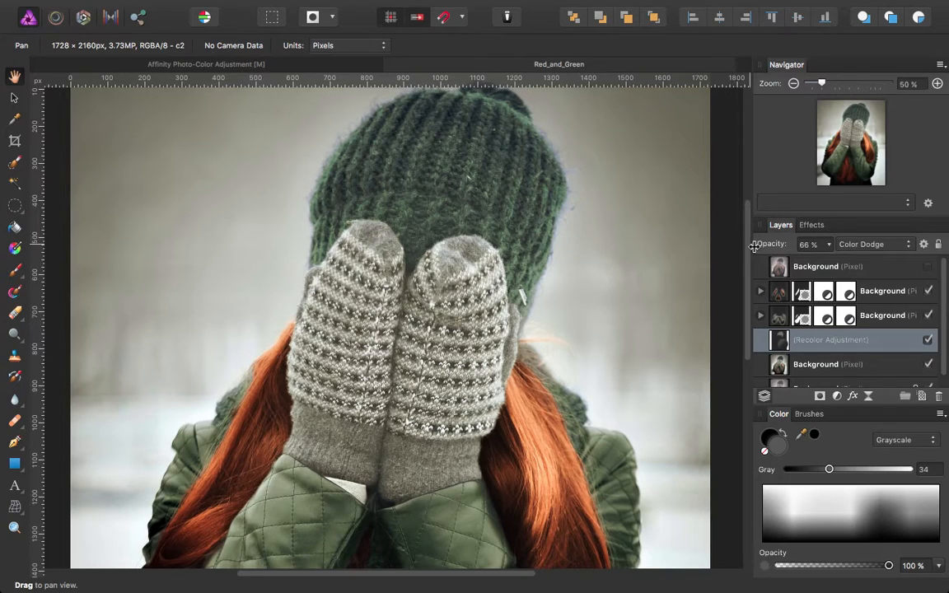
pyautogui.moveTo(636, 219)
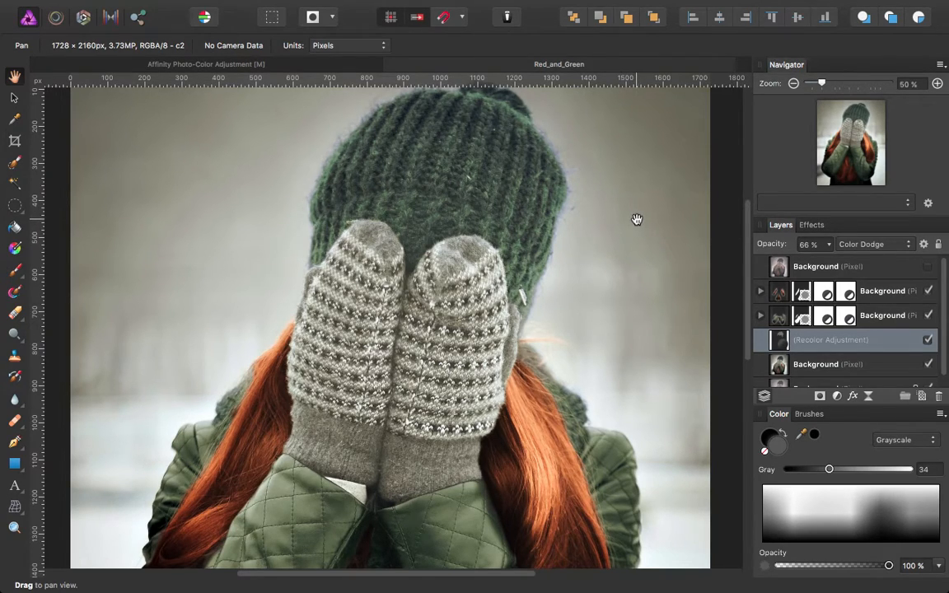